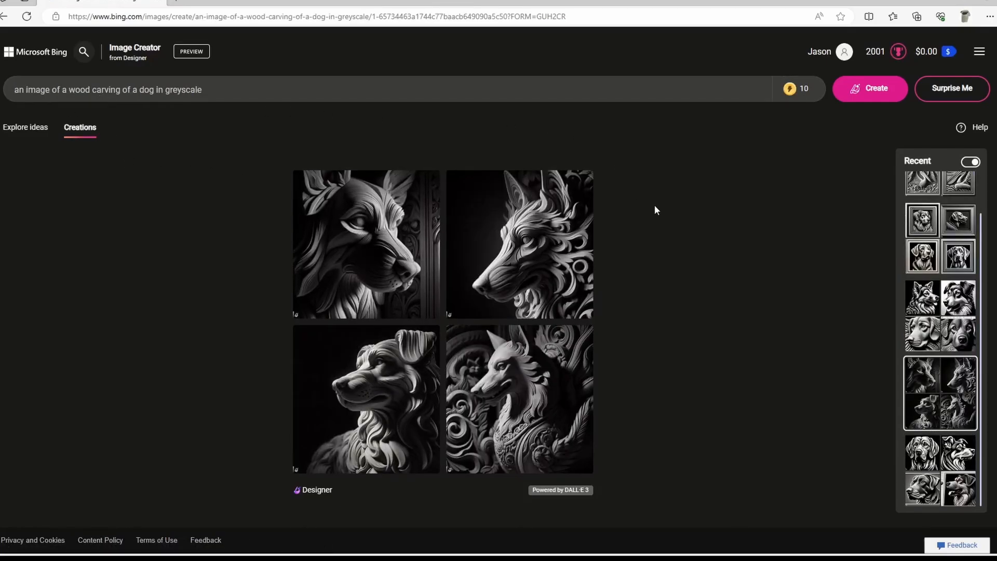
- Pick an earlier prompt set in Recent to show the four framed dog relief images
left_click(869, 88)
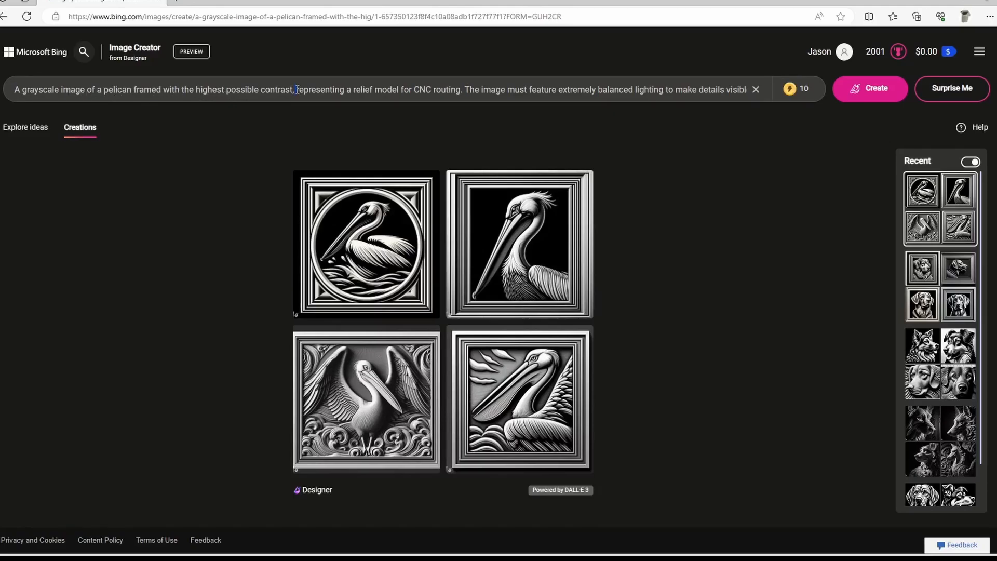
left_click_drag(465, 89, 629, 88)
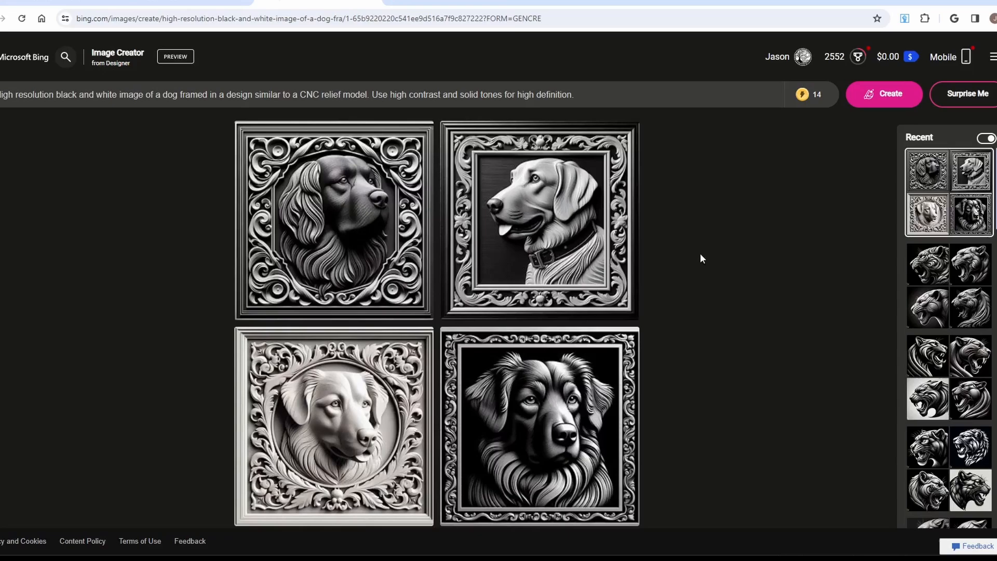
mouse_move(358, 424)
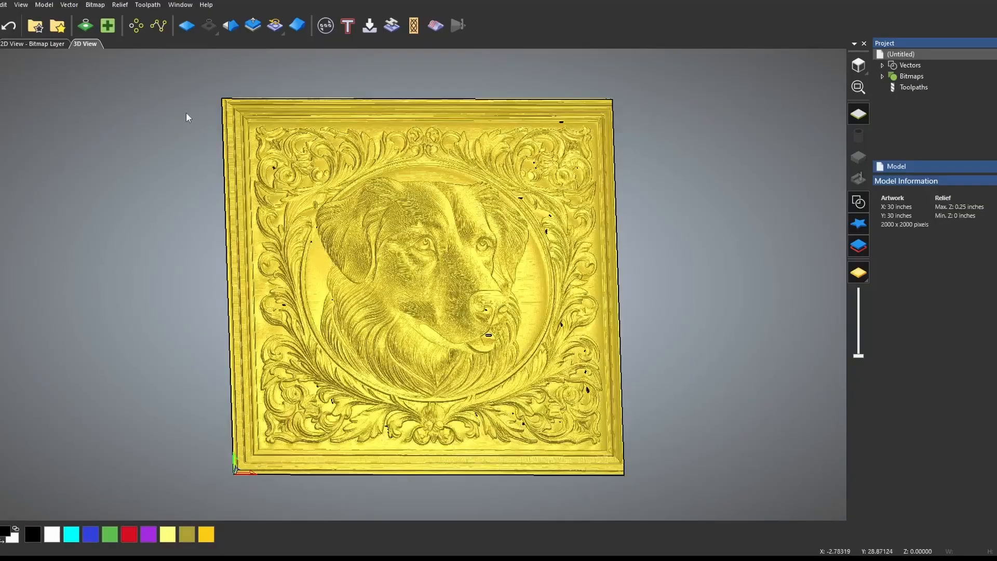
left_click(120, 5)
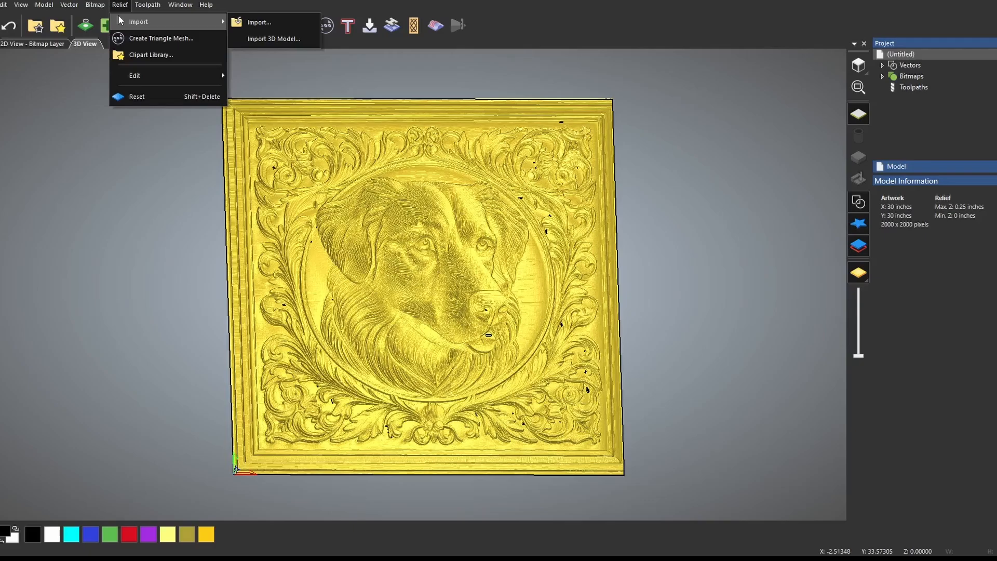
mouse_move(264, 24)
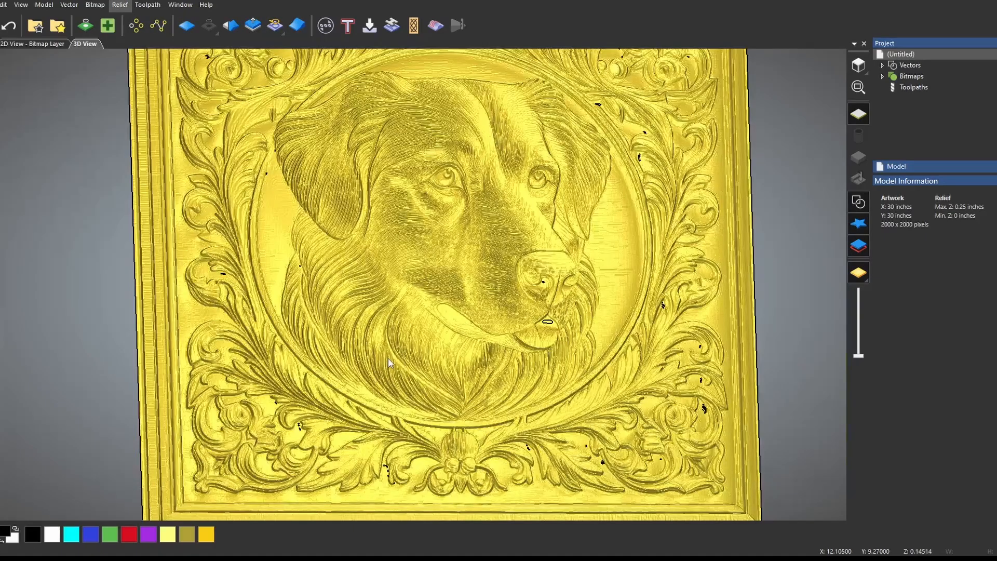
left_click_drag(391, 363, 442, 255)
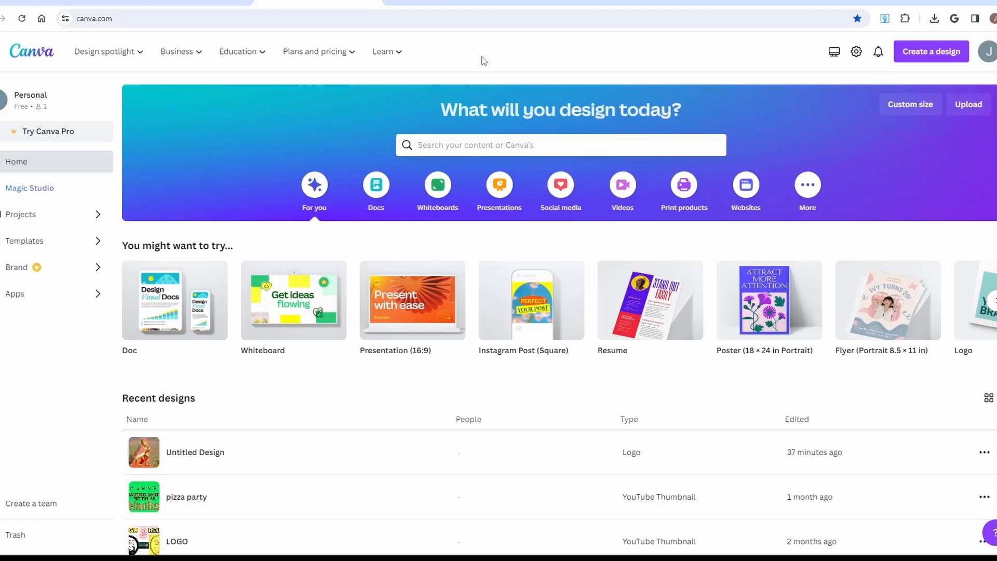
mouse_move(300, 383)
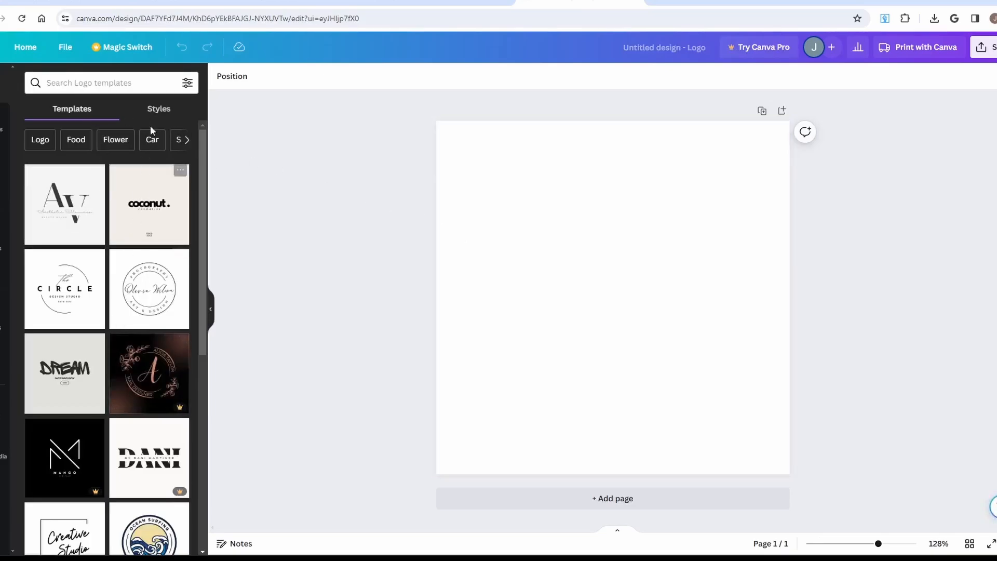
- Generate a neon-lit racing car image with Magic Media from the sample prompt
left_click(159, 109)
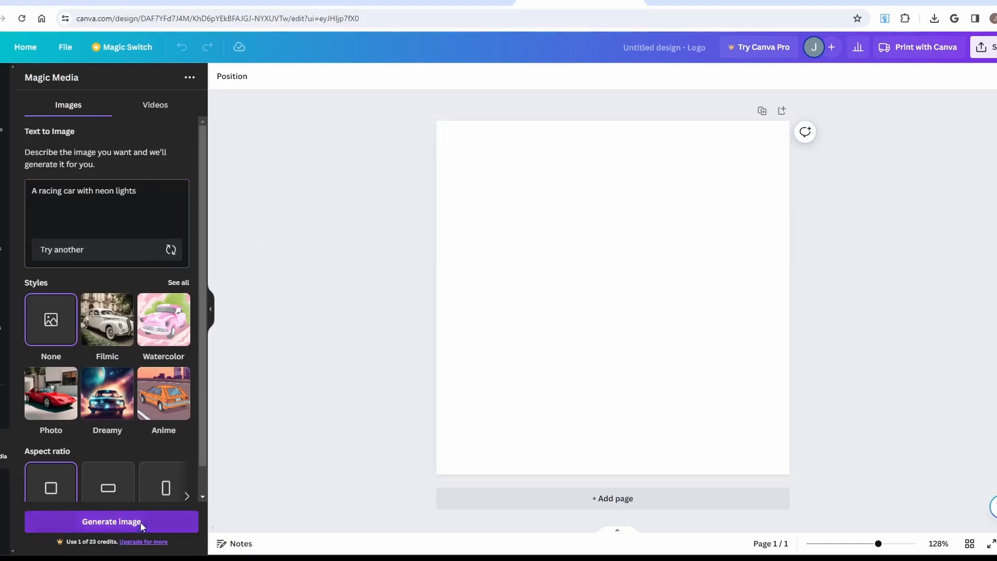
left_click(111, 521)
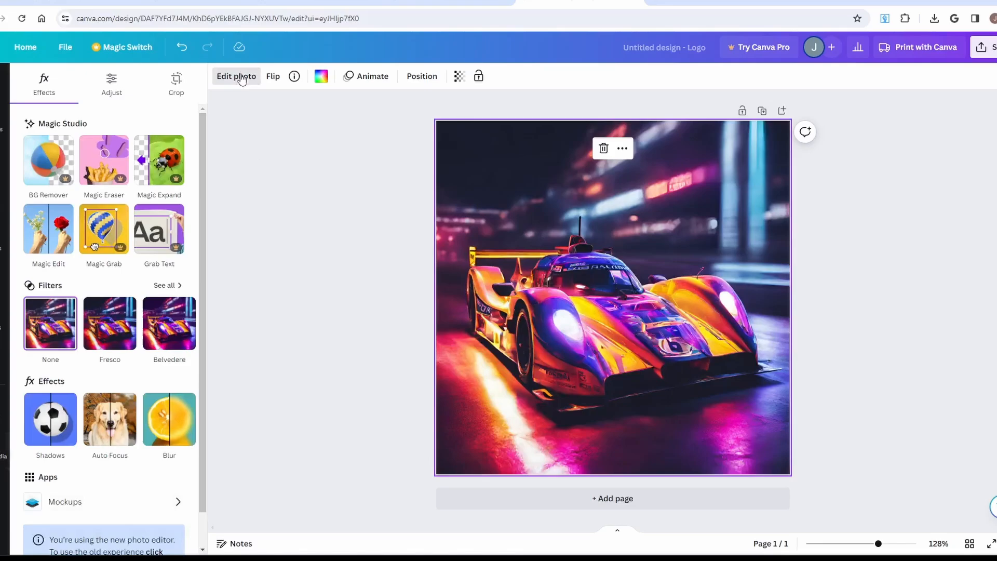
mouse_move(261, 229)
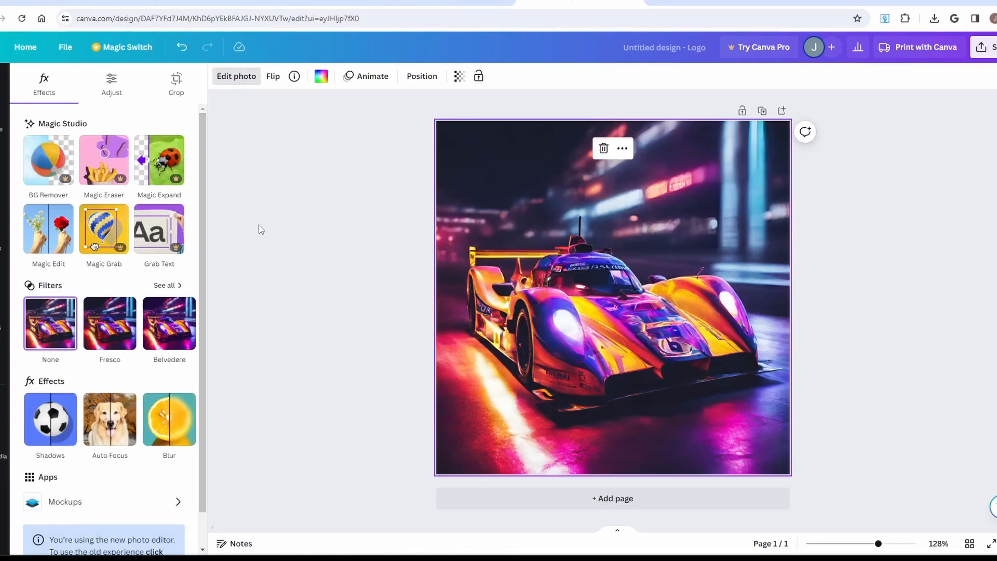
- Paint over the background around the car with an enlarged Magic Edit brush
left_click(48, 229)
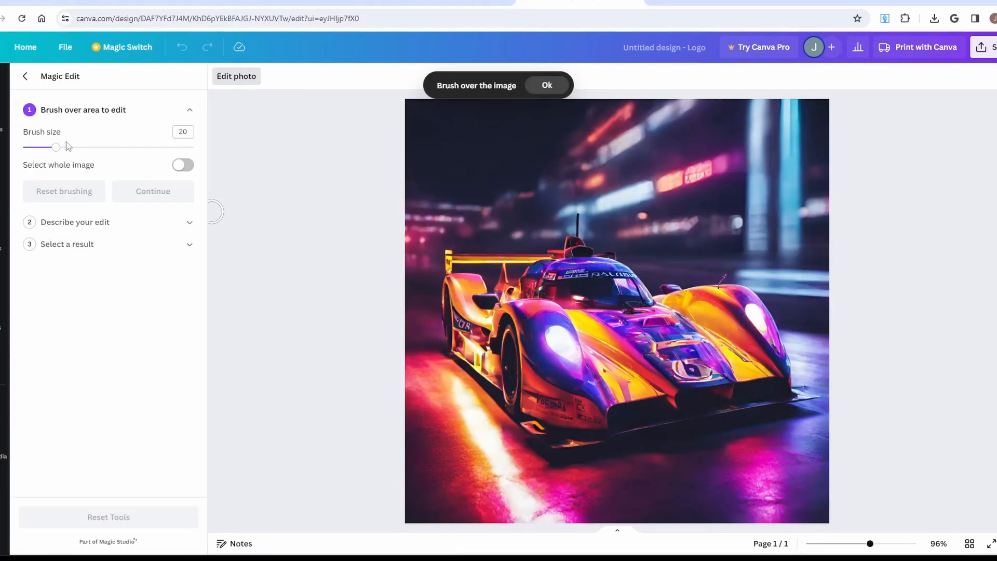
left_click_drag(56, 147, 147, 147)
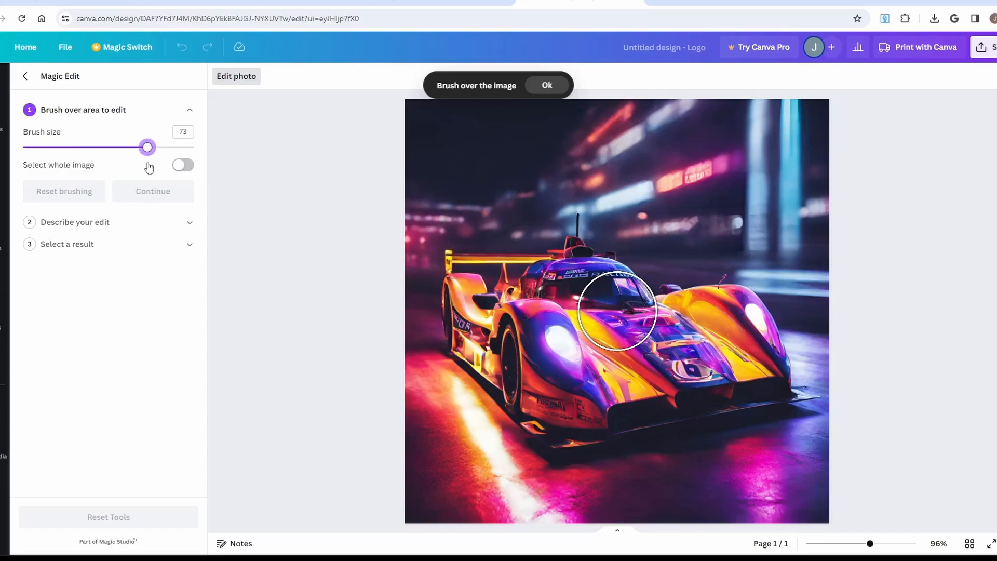
mouse_move(526, 210)
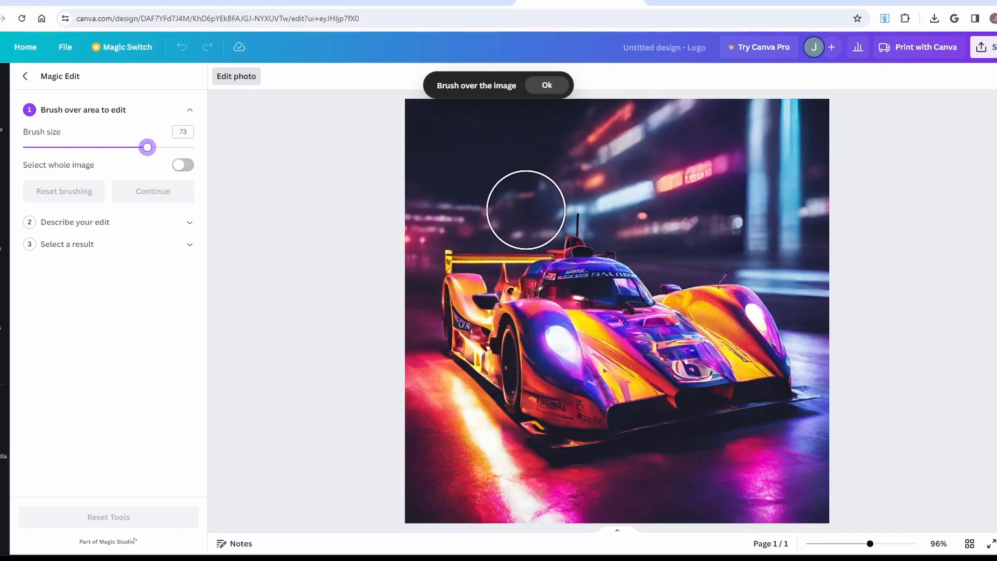
left_click_drag(526, 210, 450, 496)
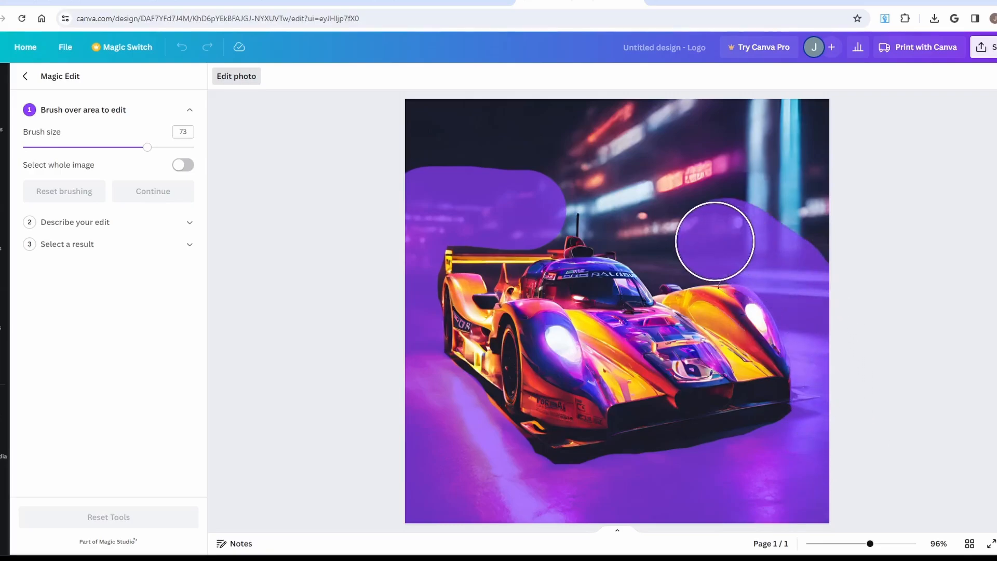
left_click(152, 191)
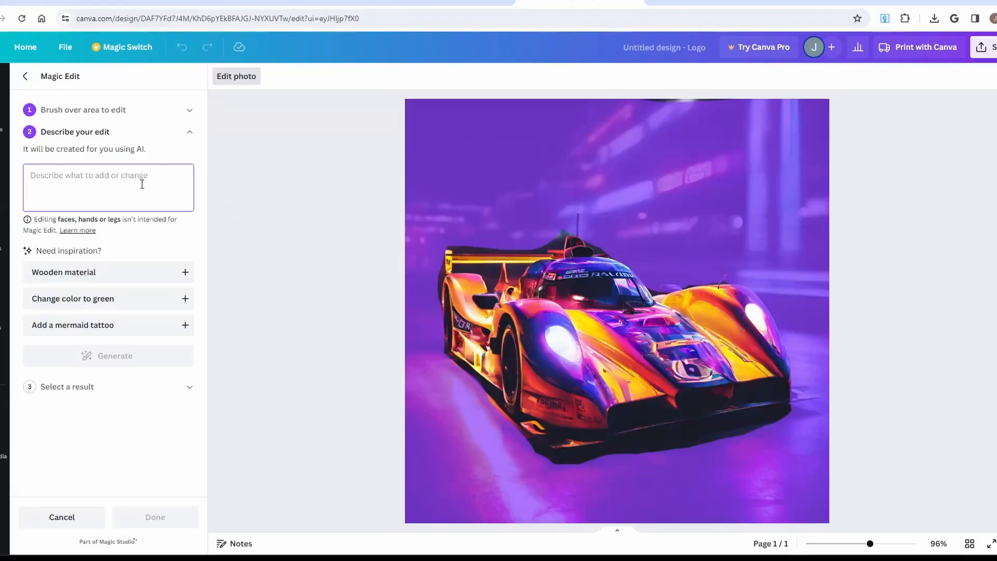
- Describe a mountain roadway backdrop, generate versions, and choose one result
type("give the background a mountain")
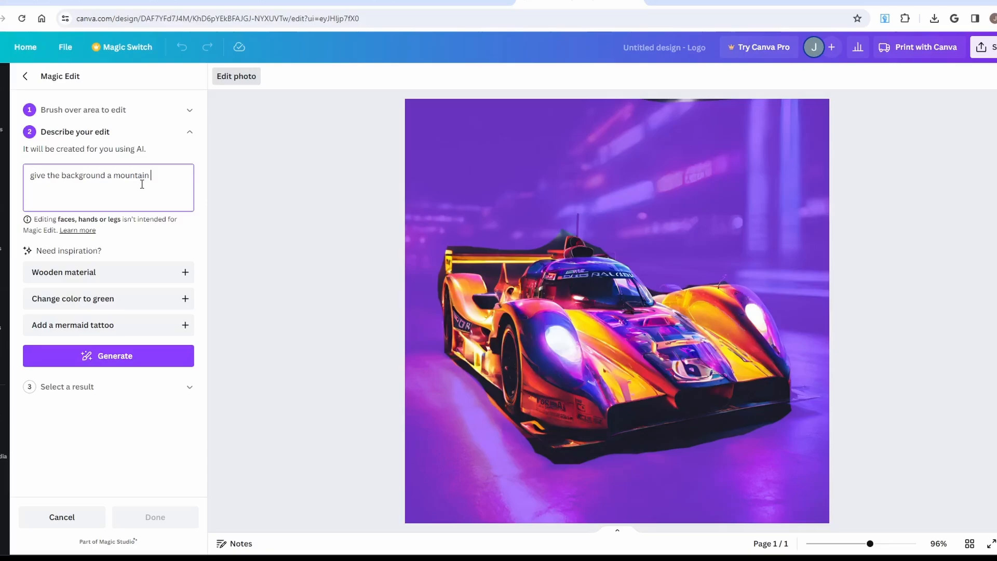
type("roadway and rol")
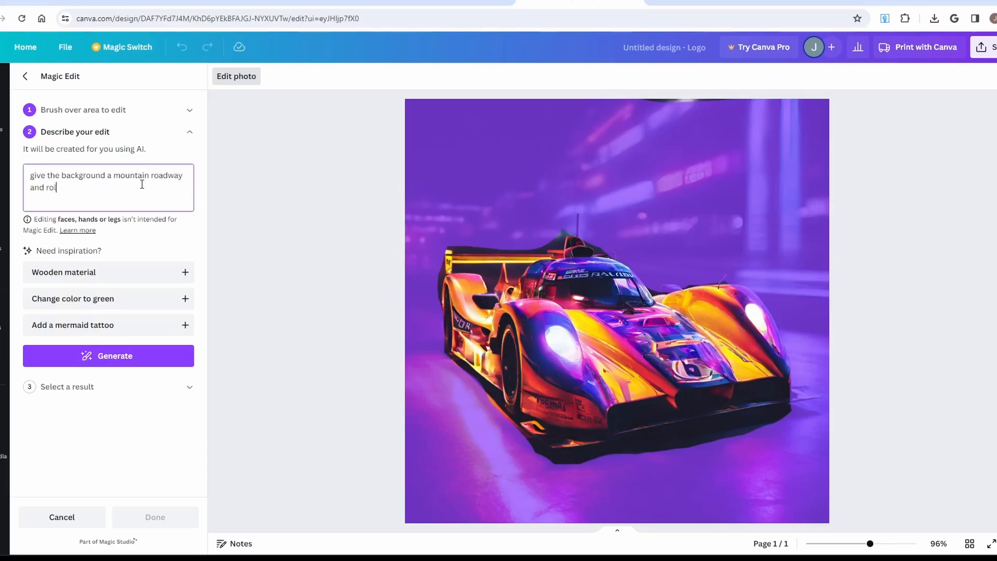
left_click(108, 356)
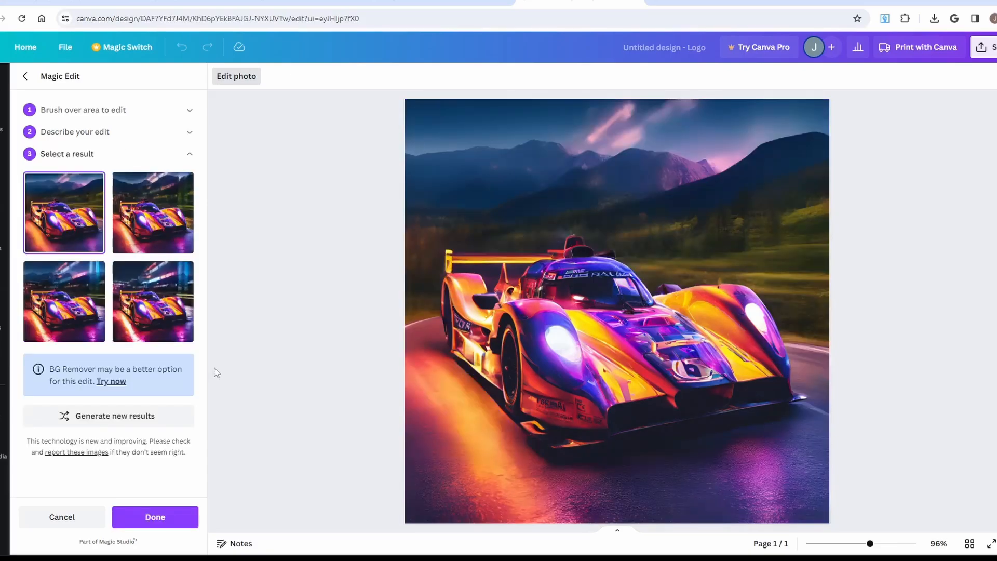
left_click(153, 213)
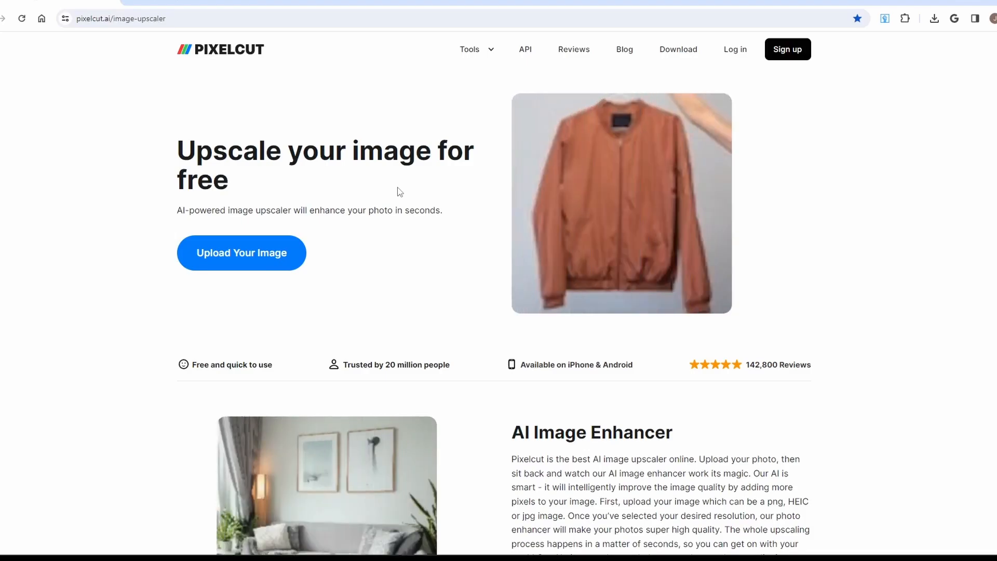
- Close the zoomed original photo to compare it with the upscaled police patch
left_click(242, 253)
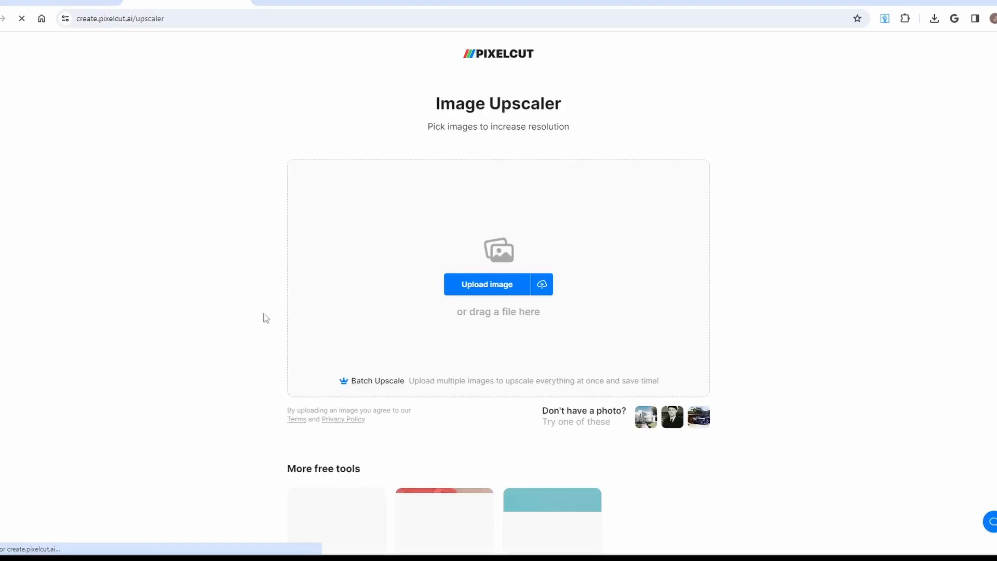
mouse_move(367, 312)
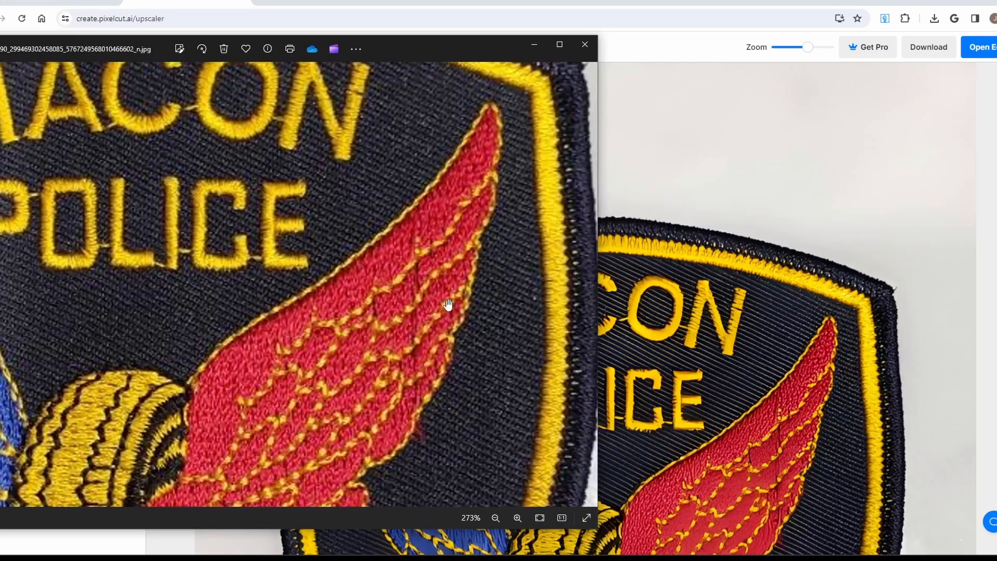
mouse_move(420, 268)
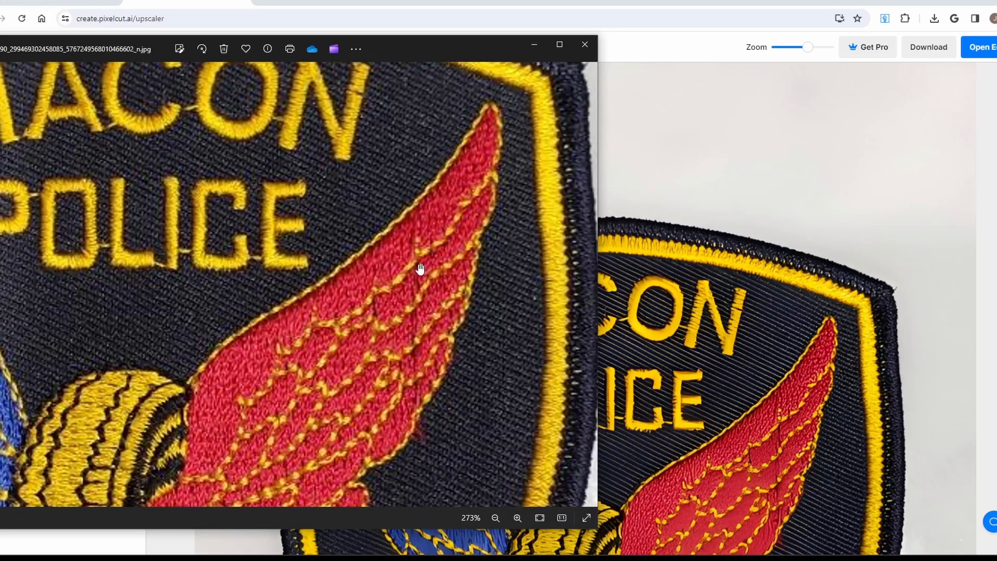
left_click(585, 45)
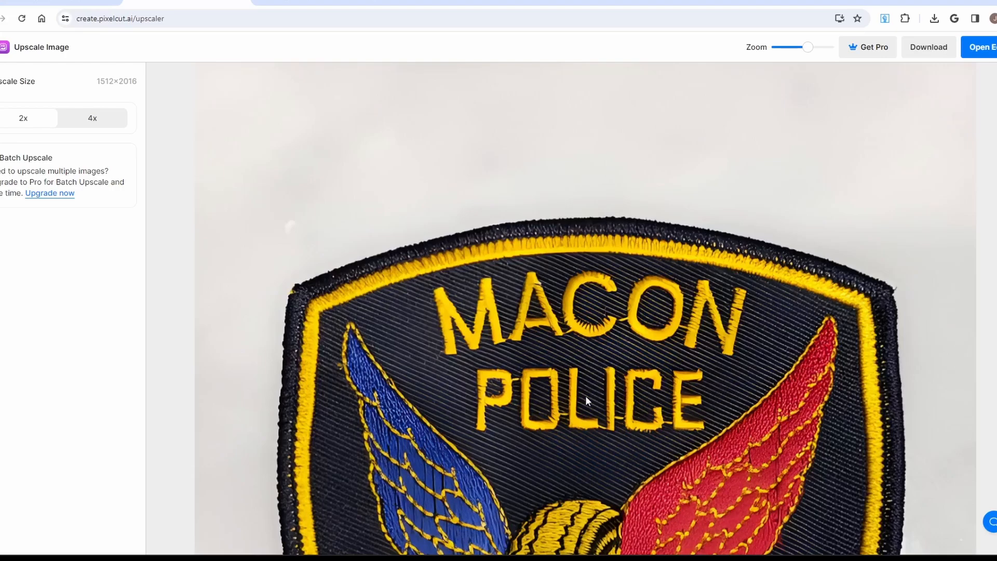
mouse_move(590, 396)
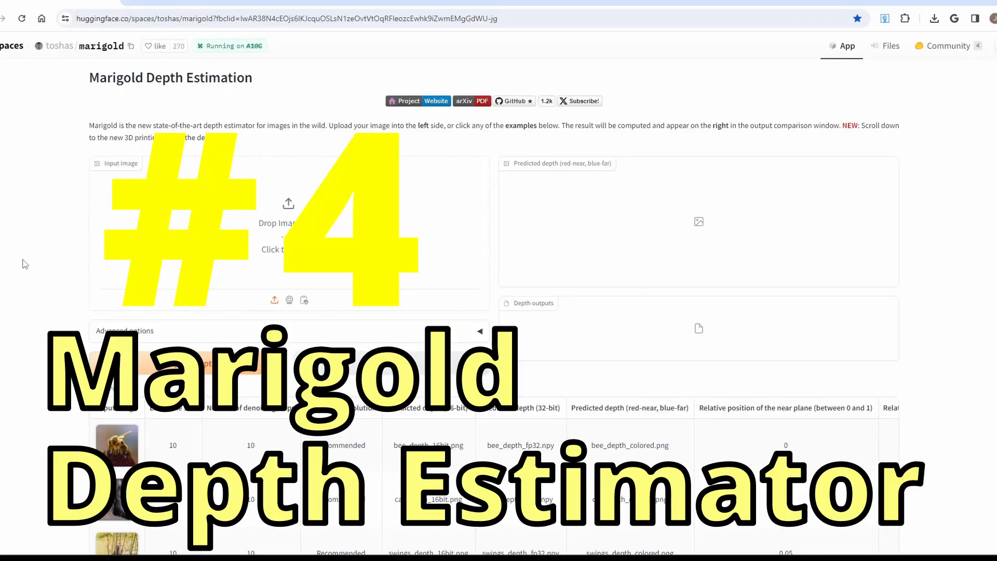
- Compare the grayscale and colored depth maps of the dog photo with the slider
scroll("down", 3)
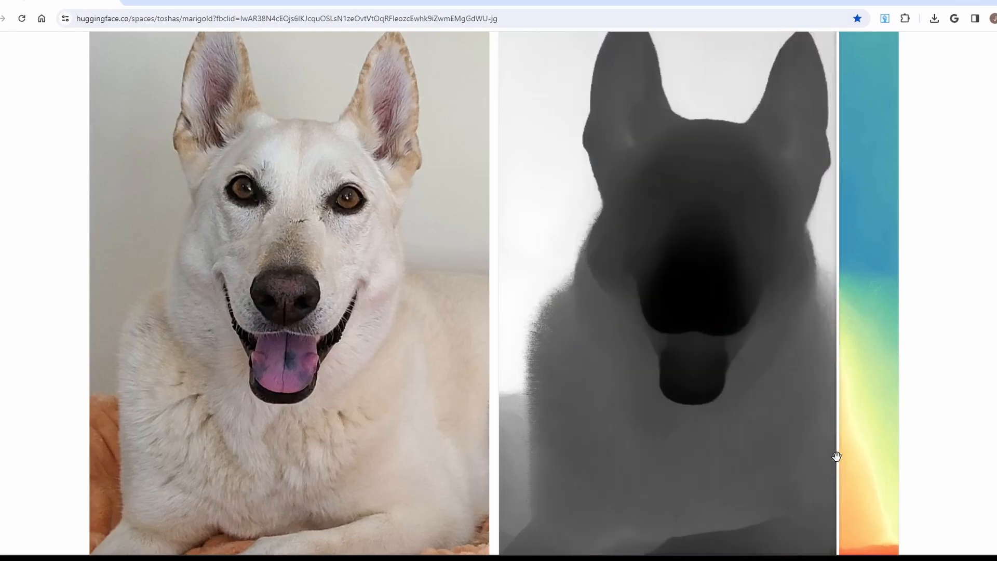
left_click_drag(836, 456, 735, 455)
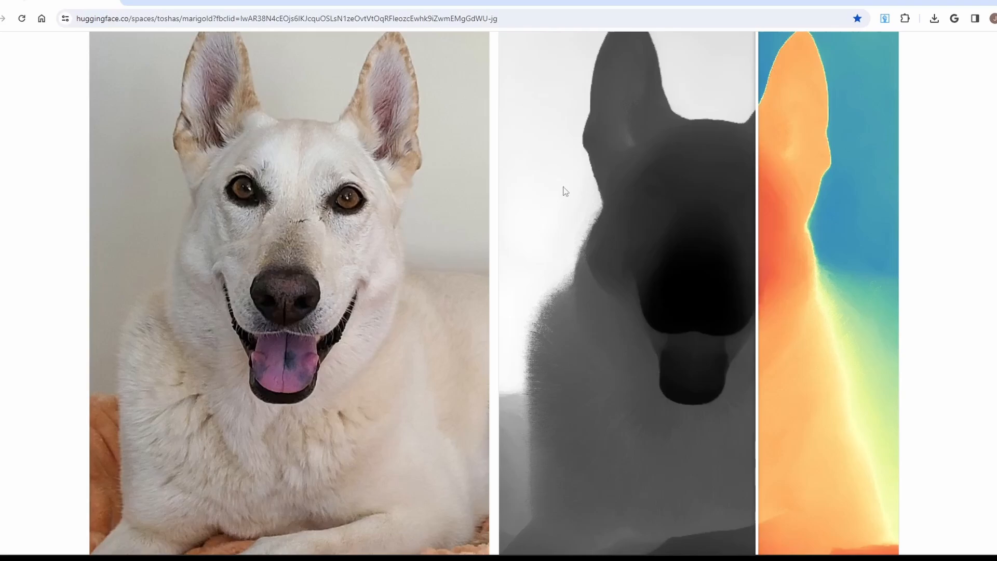
mouse_move(656, 304)
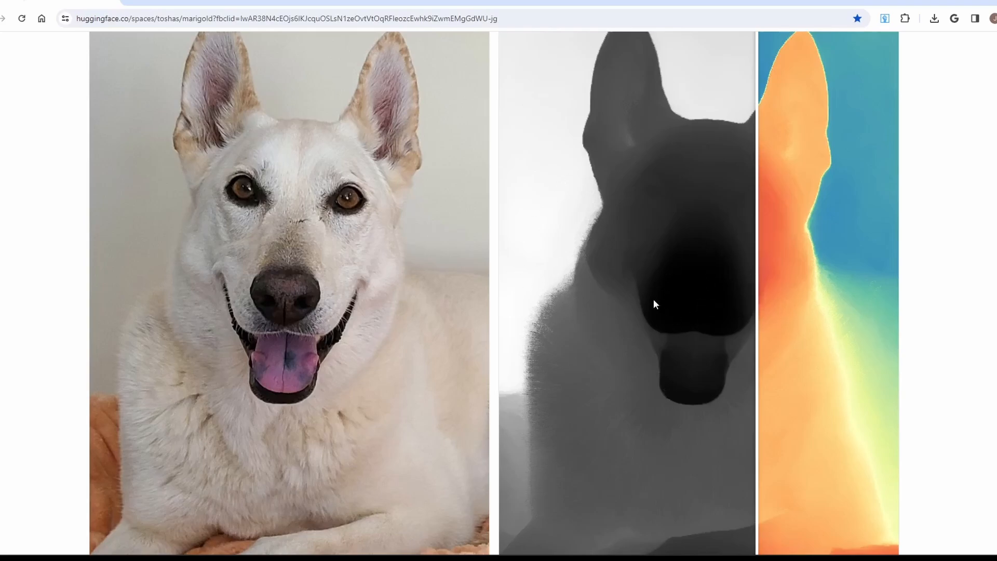
mouse_move(708, 314)
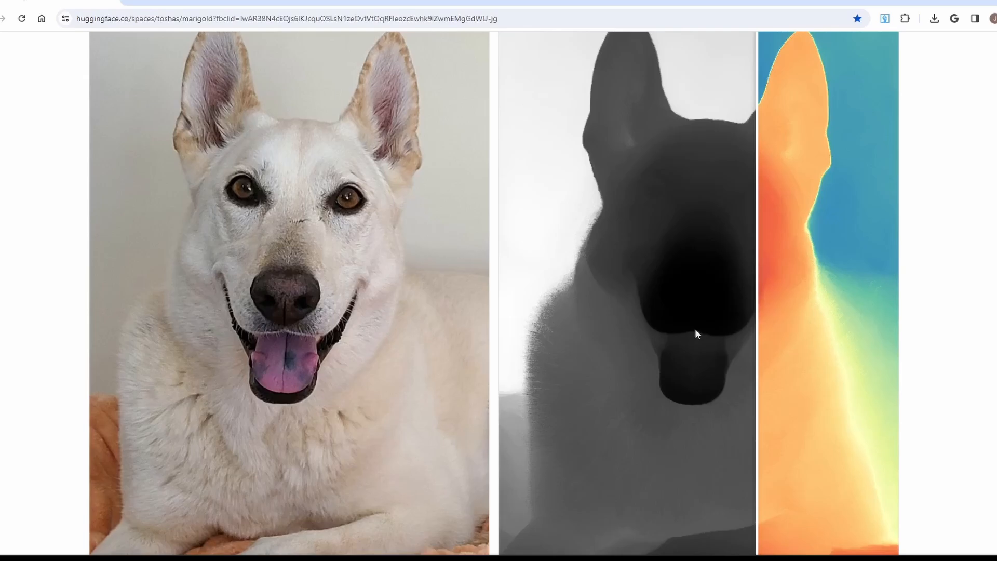
scroll("down", 3)
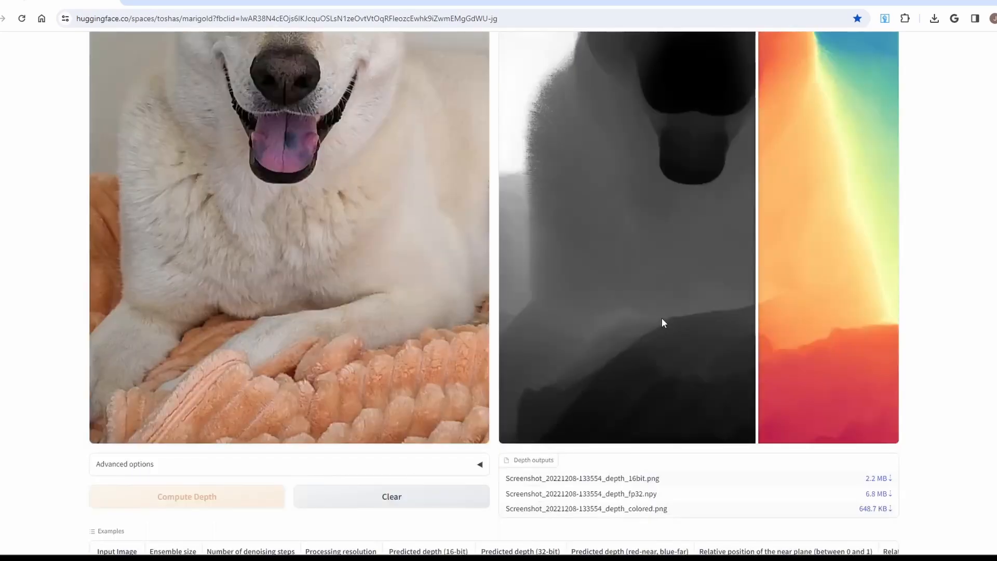
scroll("down", 3)
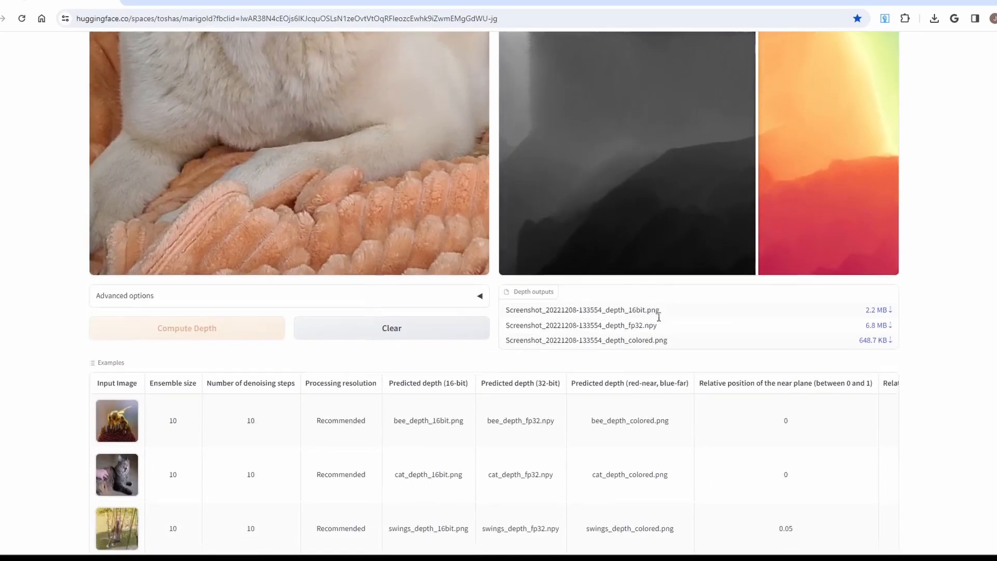
scroll("down", 3)
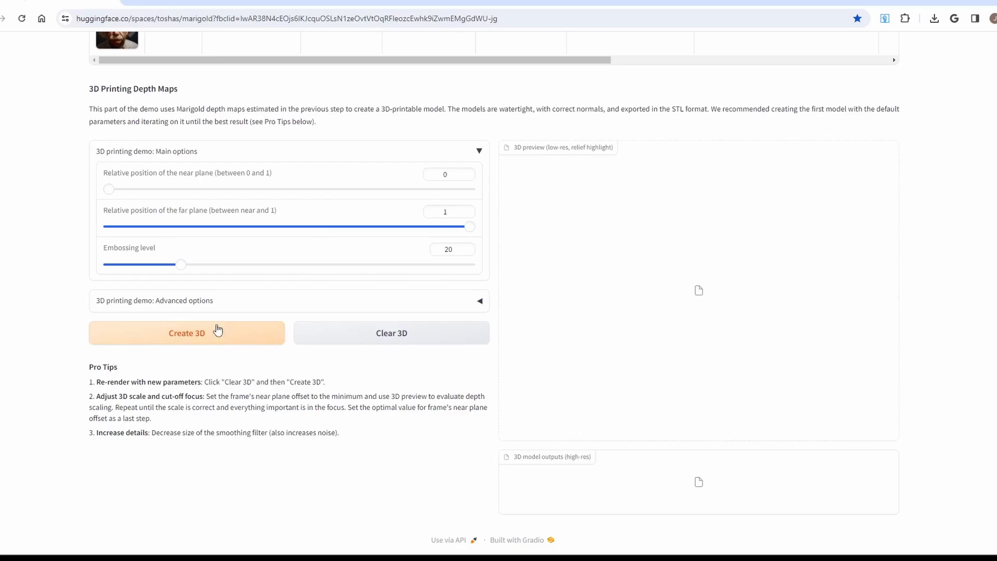
mouse_move(217, 342)
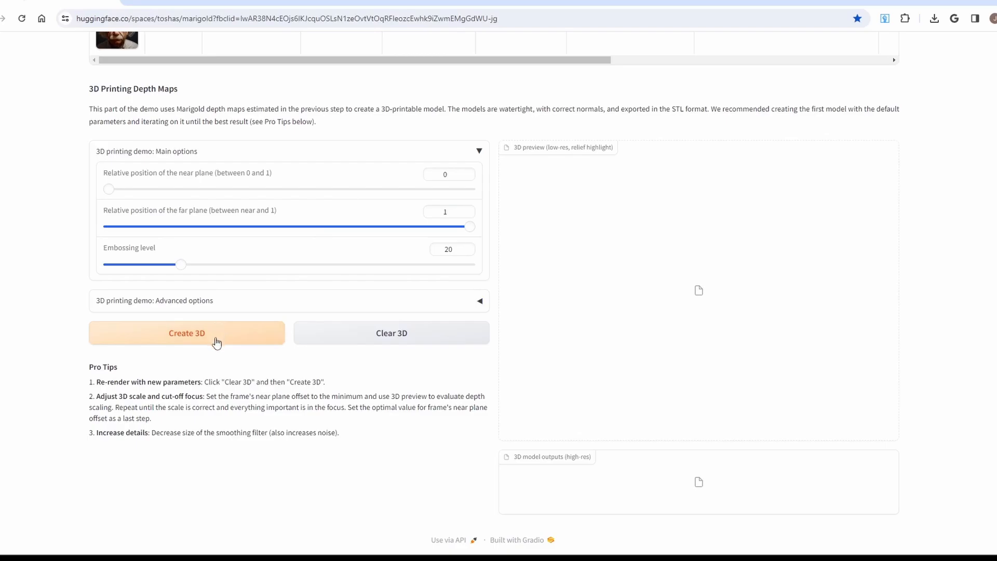
- Create the 3D relief model and rotate its preview to inspect the depth
left_click(186, 333)
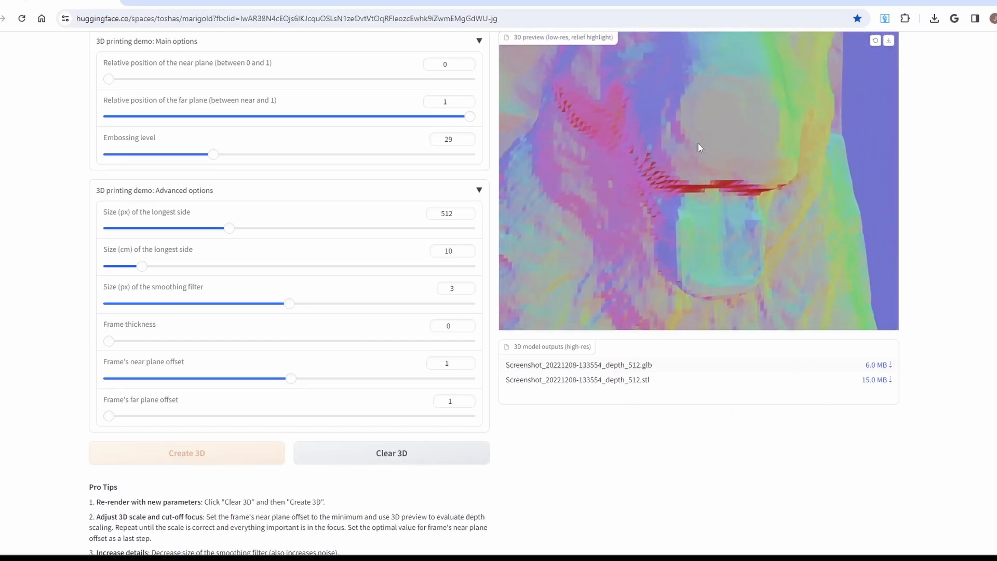
left_click_drag(699, 147, 745, 221)
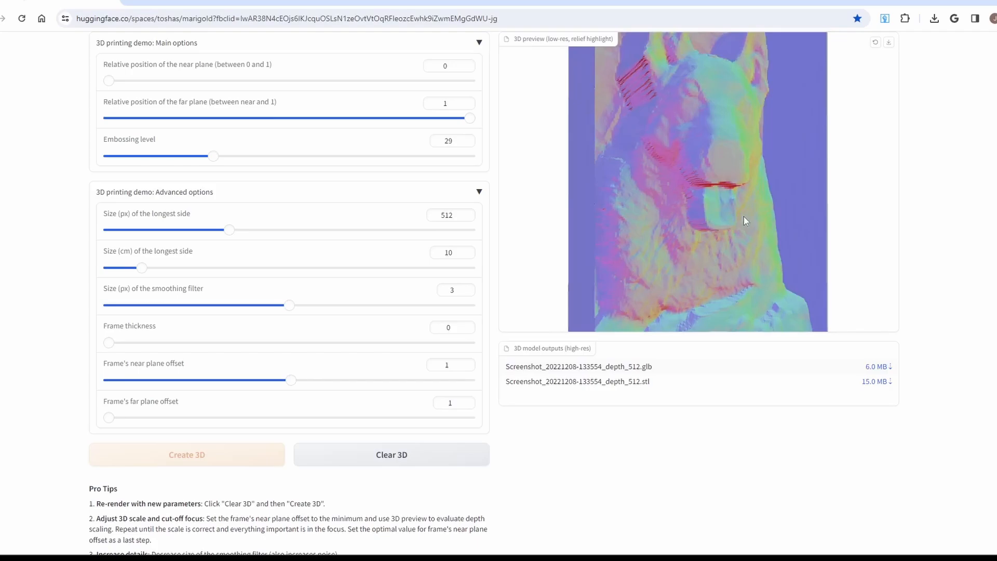
left_click_drag(746, 220, 645, 219)
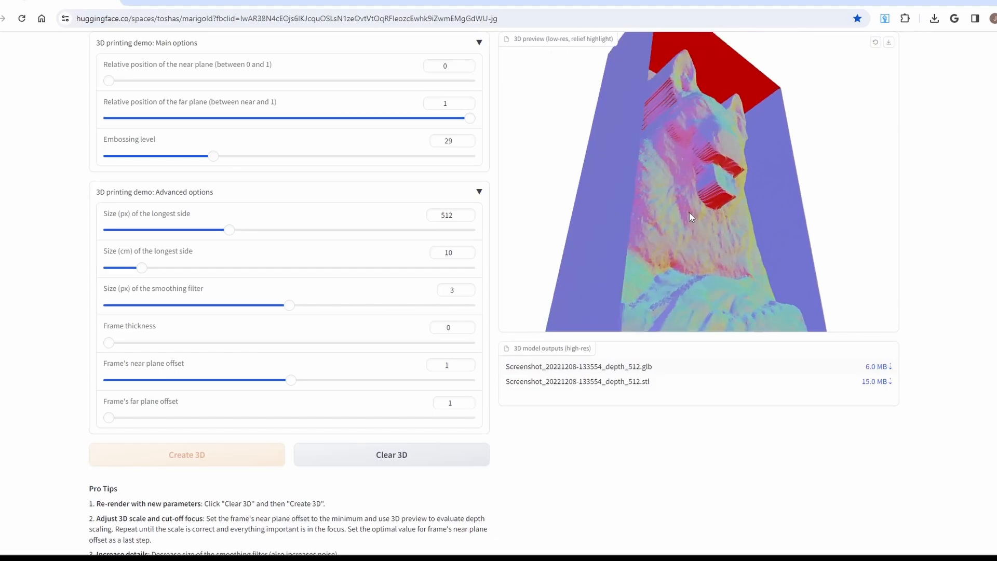
left_click_drag(692, 217, 621, 235)
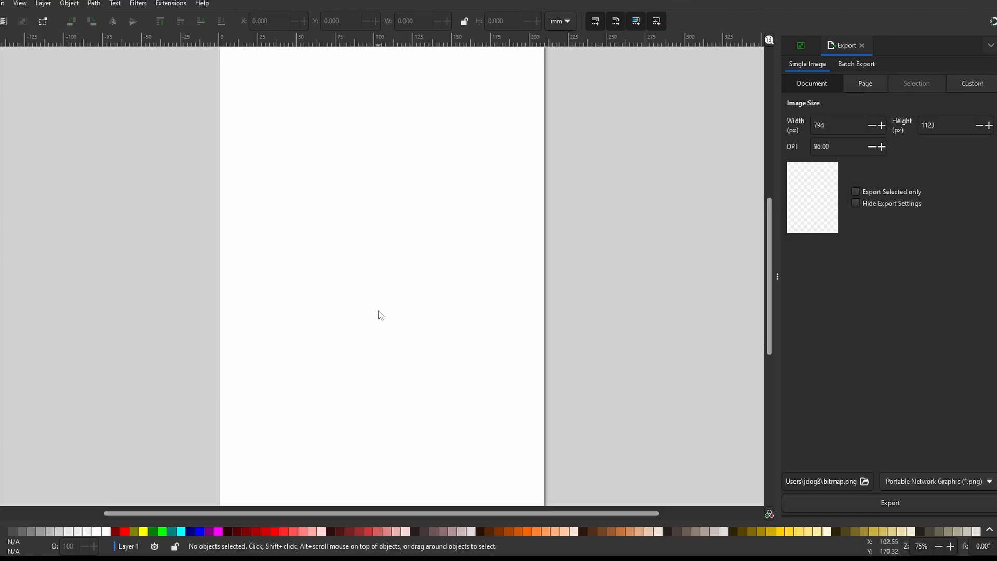
mouse_move(384, 291)
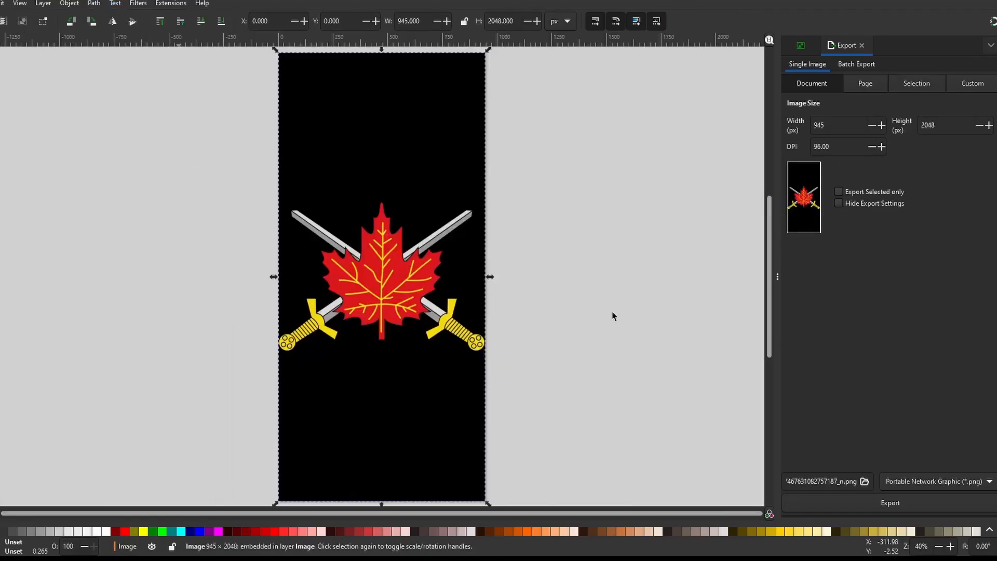
mouse_move(398, 315)
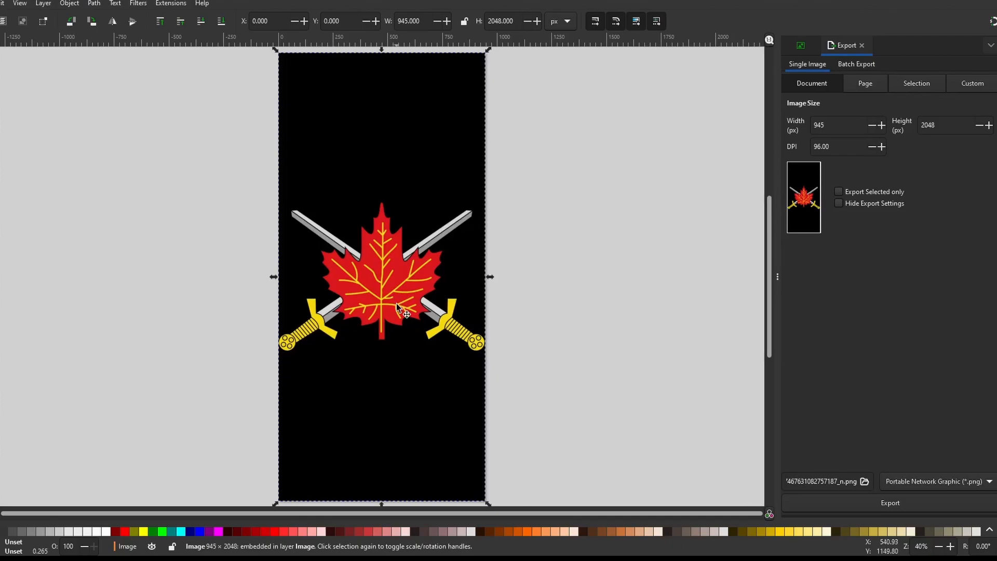
mouse_move(378, 339)
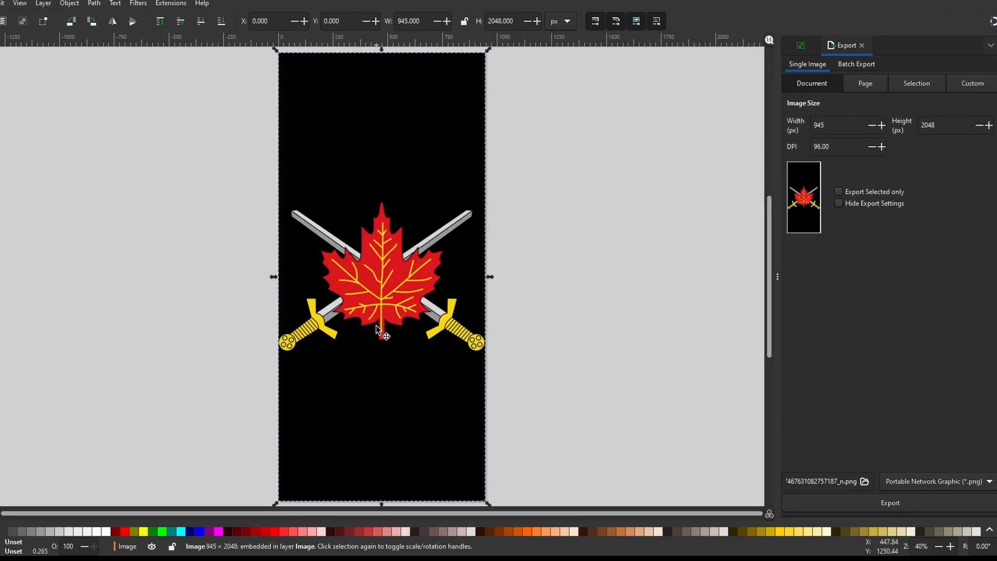
- Open Trace Bitmap and compare the Multicolor and Pixel art tracing options
left_click(93, 3)
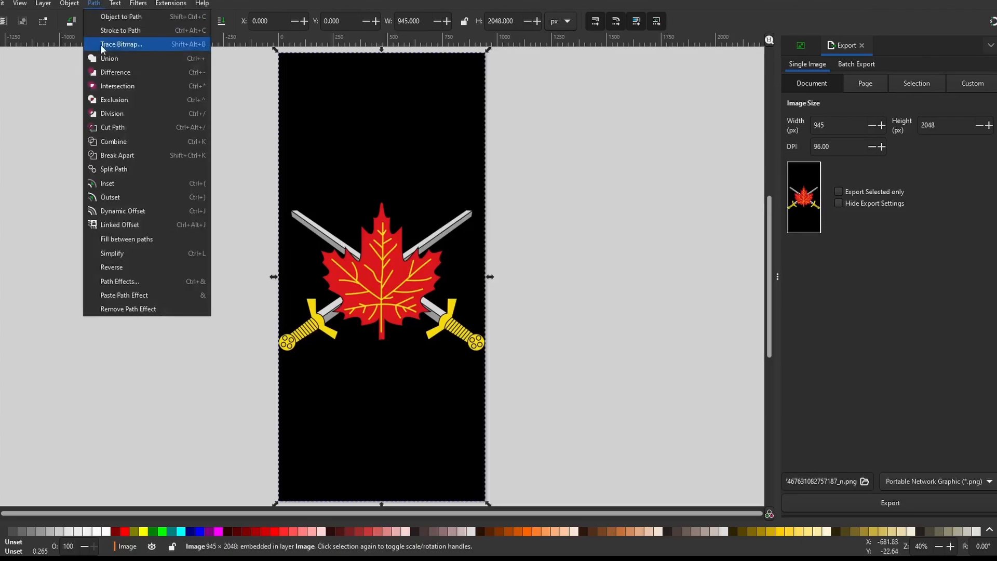
mouse_move(119, 50)
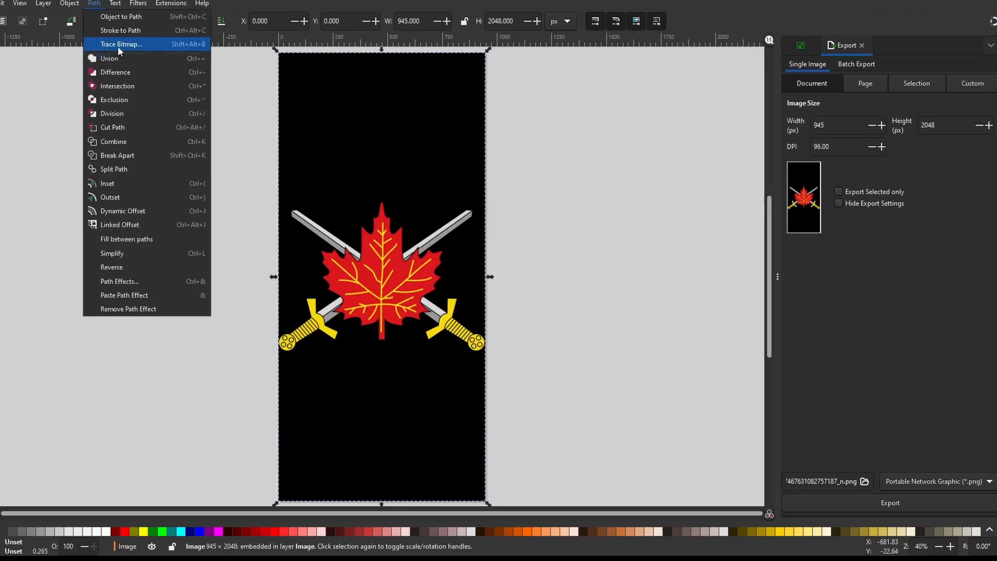
left_click(122, 44)
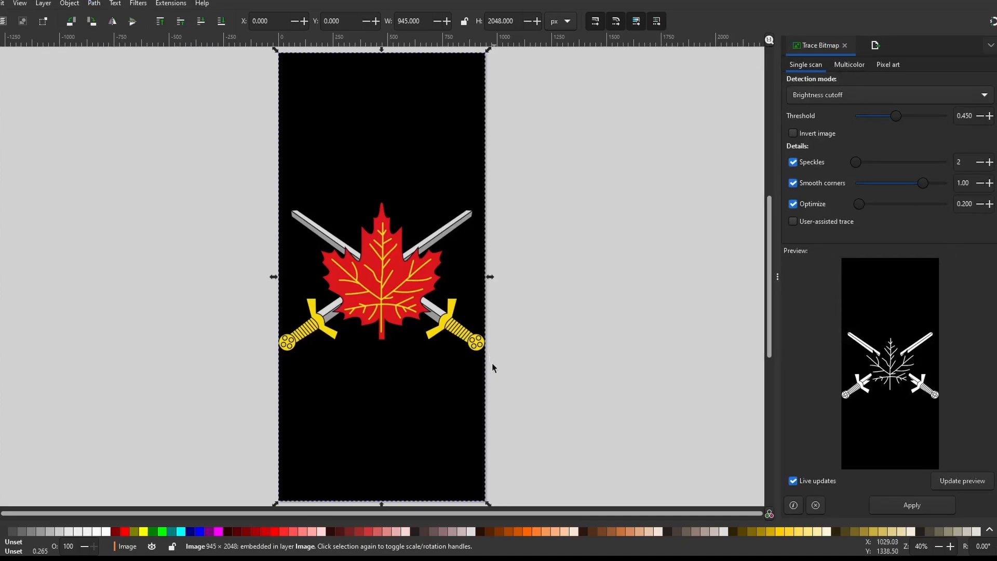
mouse_move(386, 278)
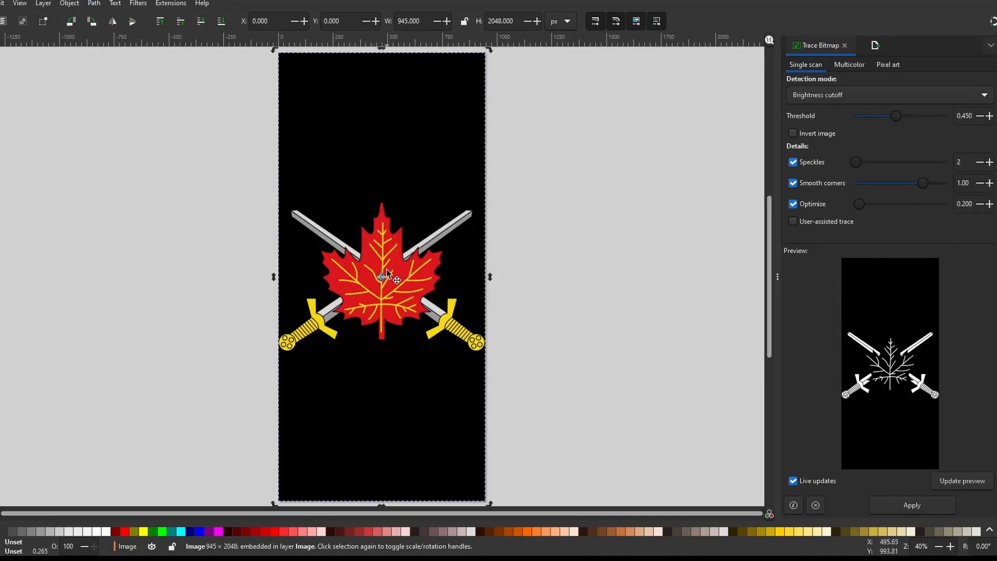
left_click(849, 65)
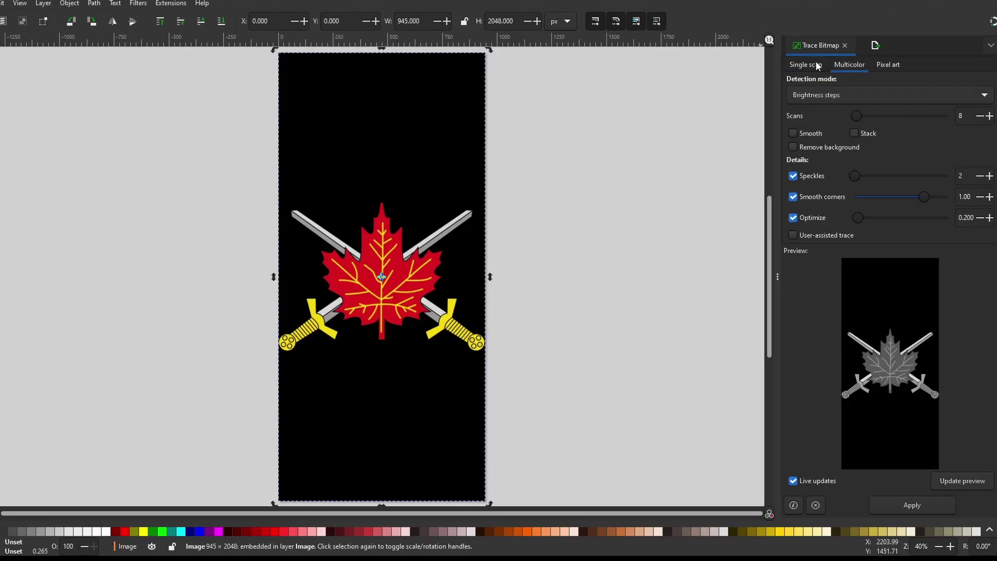
left_click(887, 64)
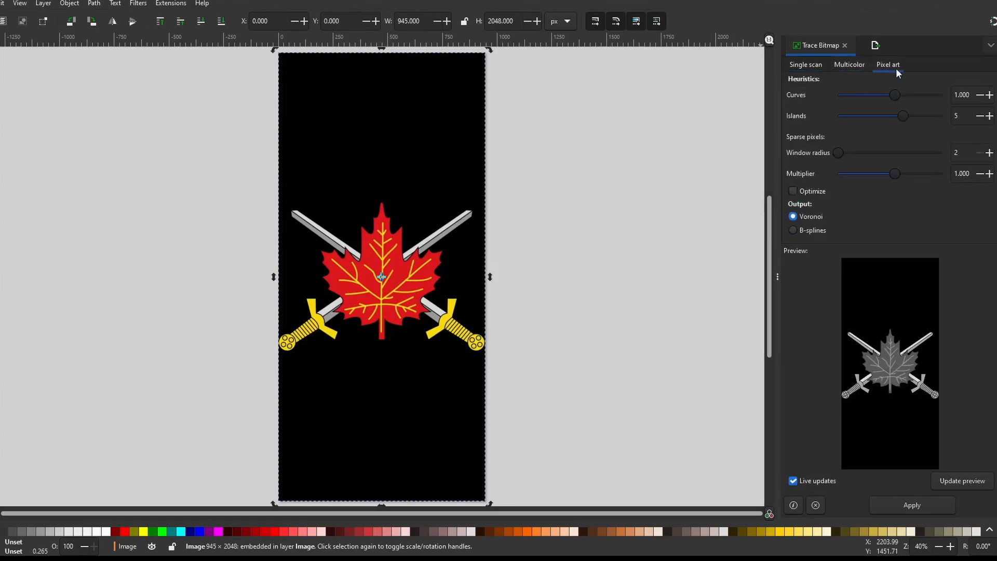
left_click(805, 64)
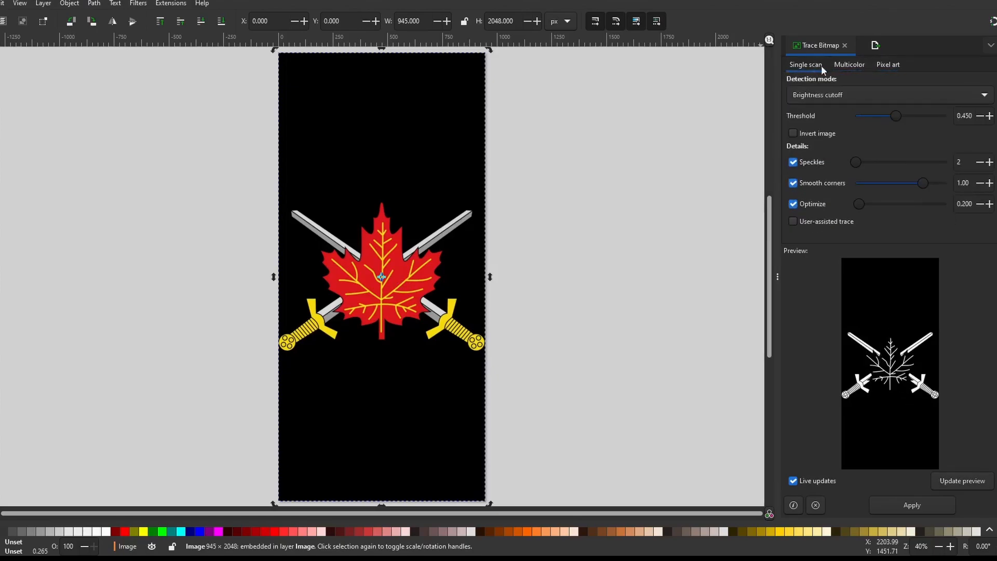
left_click(848, 64)
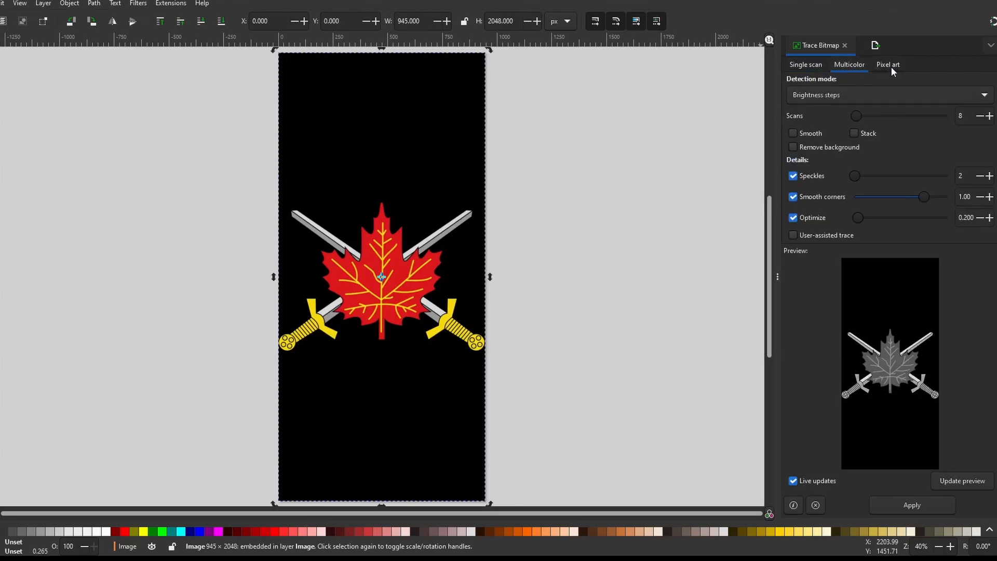
left_click(805, 65)
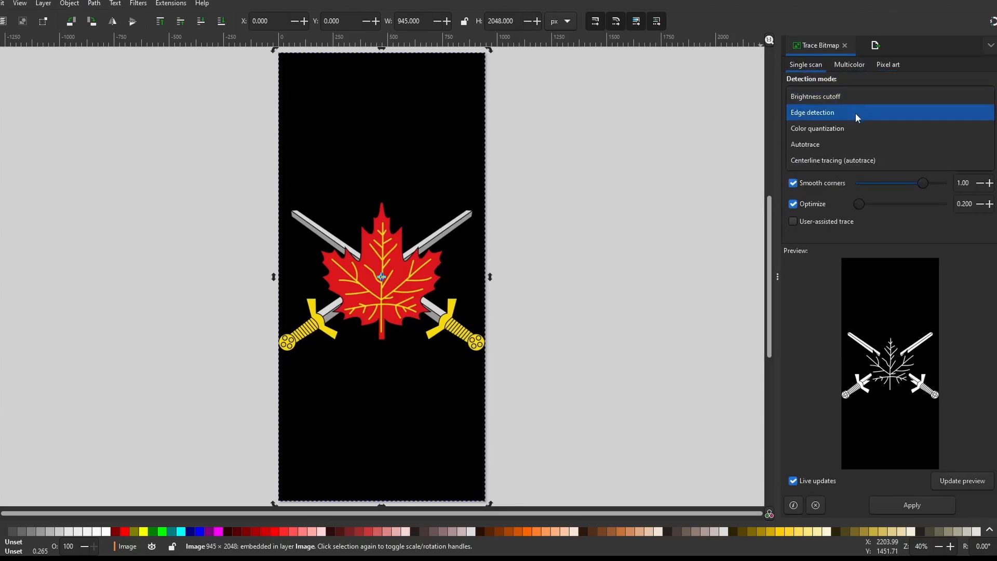
mouse_move(861, 119)
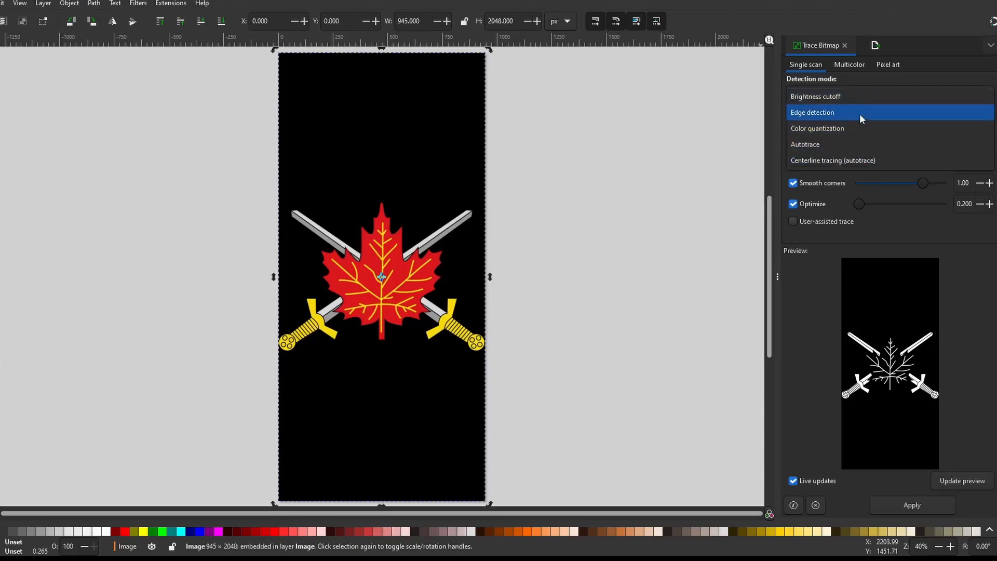
- Choose Single scan edge detection and set the edge threshold to about 0.549
left_click(812, 112)
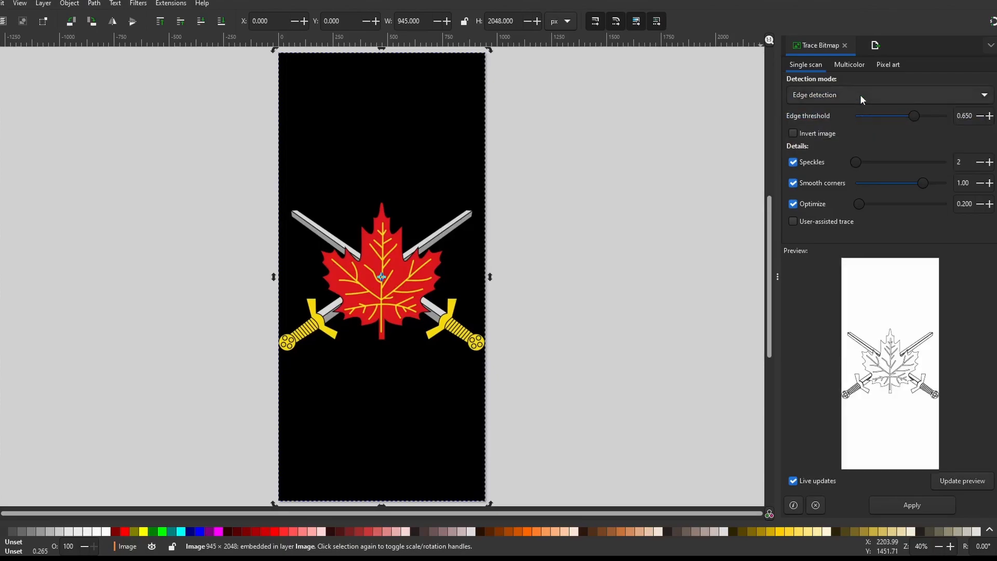
left_click(889, 94)
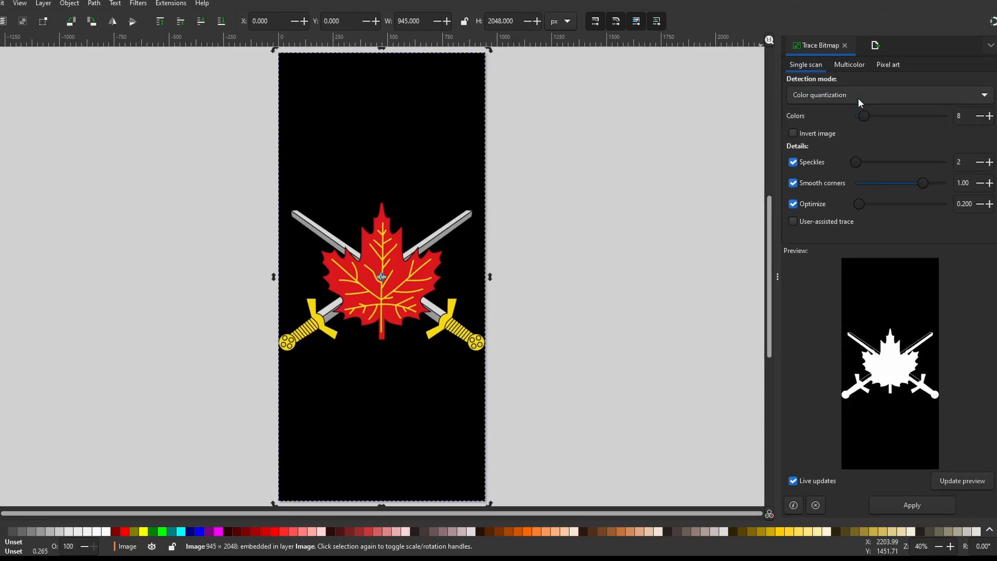
left_click(889, 95)
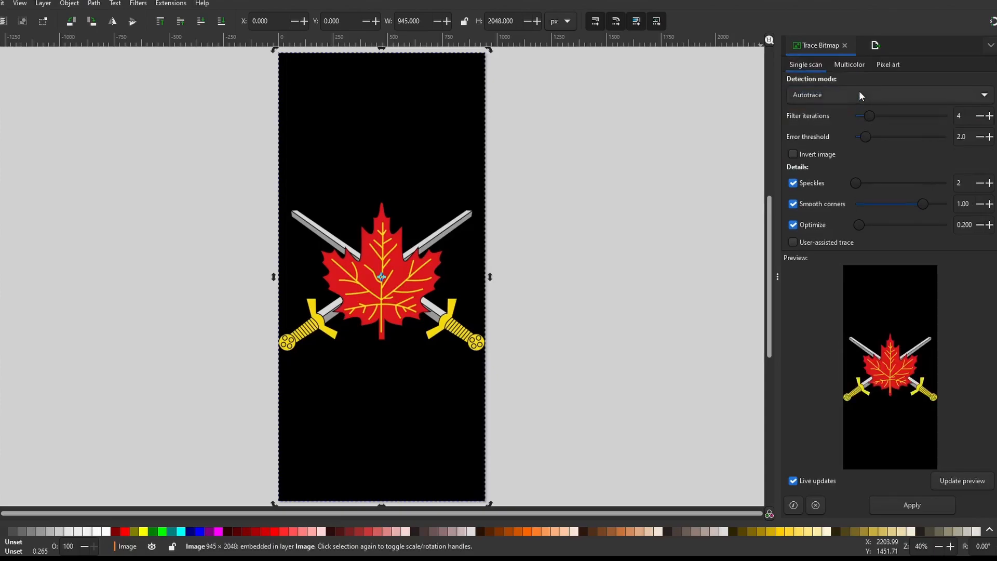
left_click(886, 95)
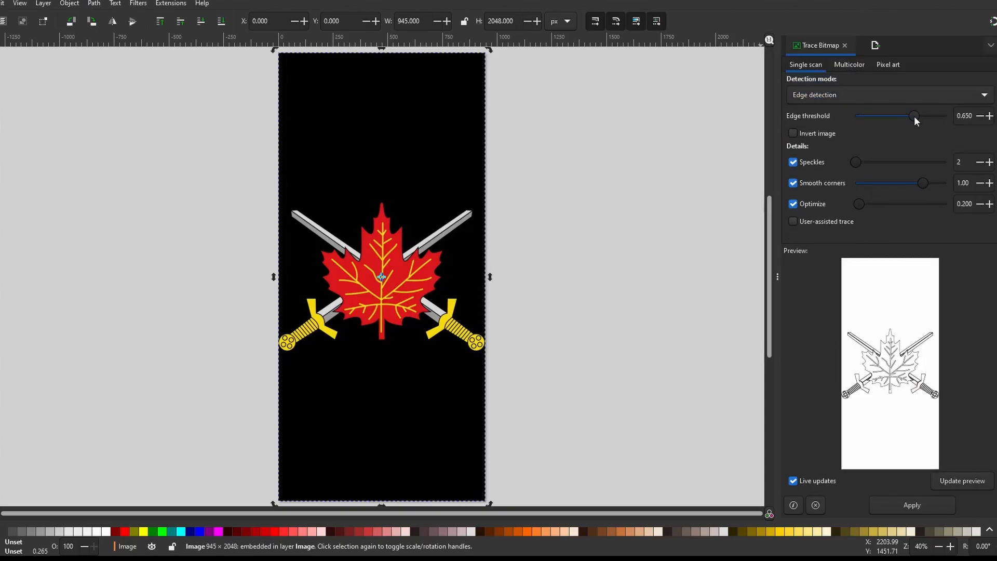
left_click_drag(914, 116, 893, 116)
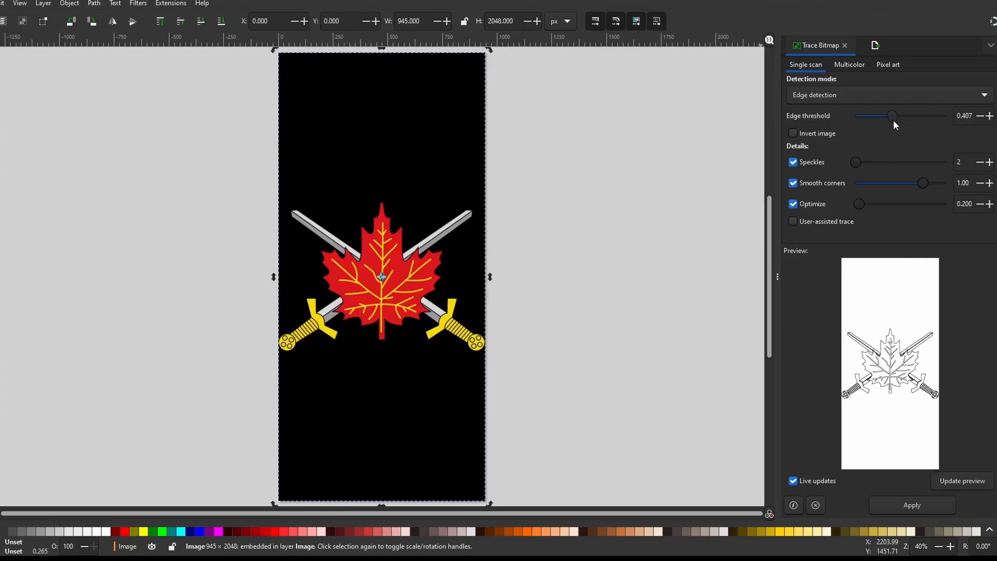
left_click_drag(893, 115, 905, 115)
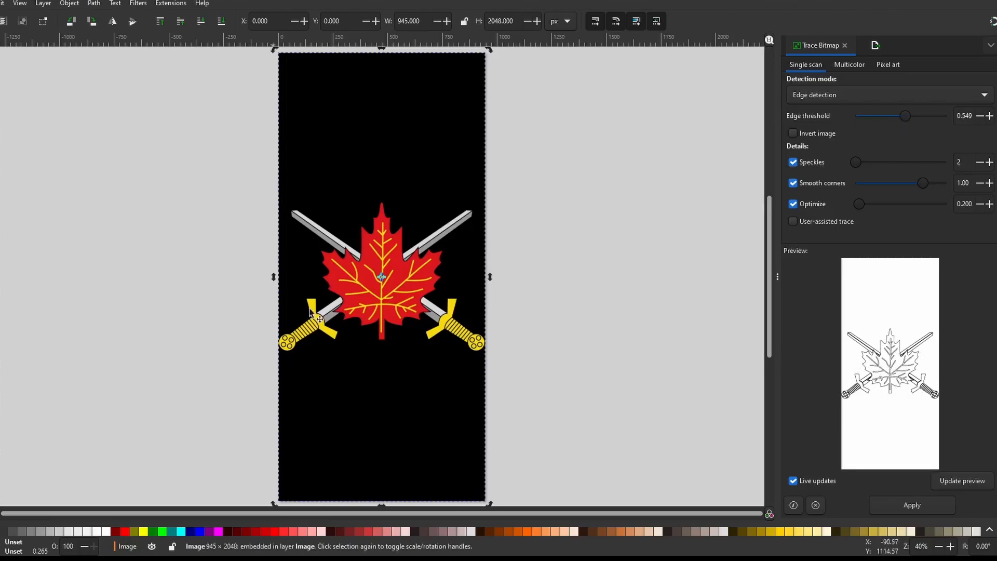
mouse_move(932, 511)
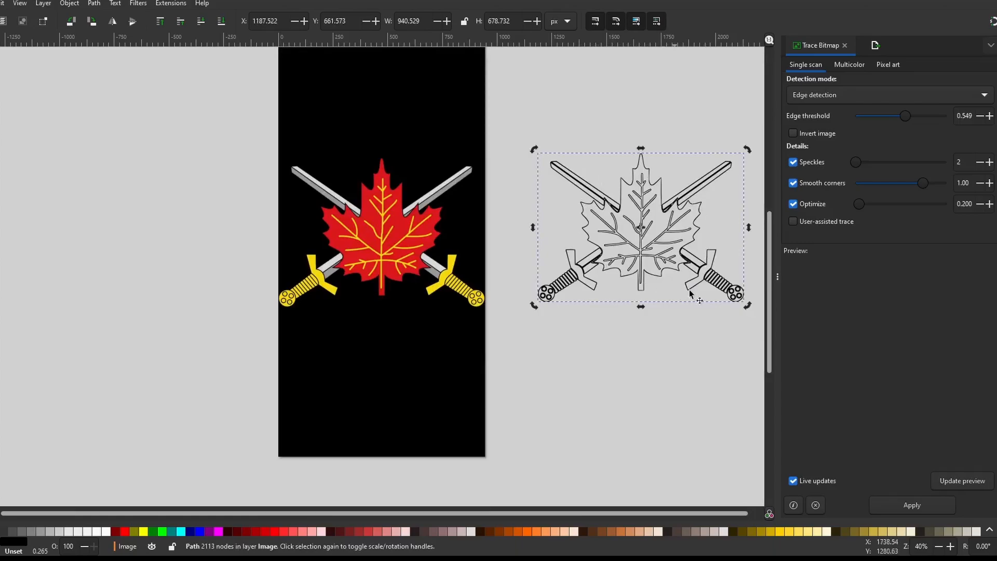
mouse_move(618, 264)
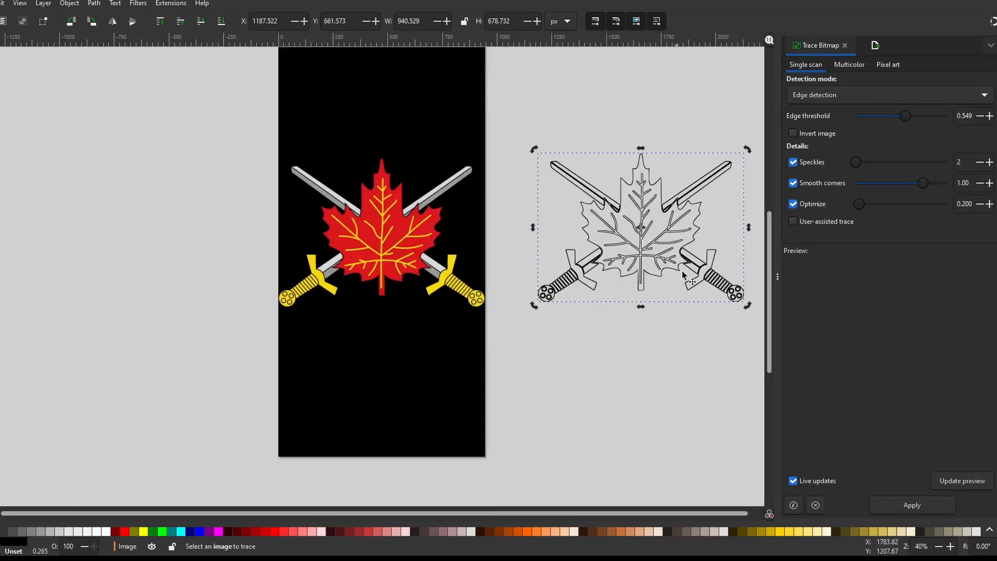
mouse_move(646, 264)
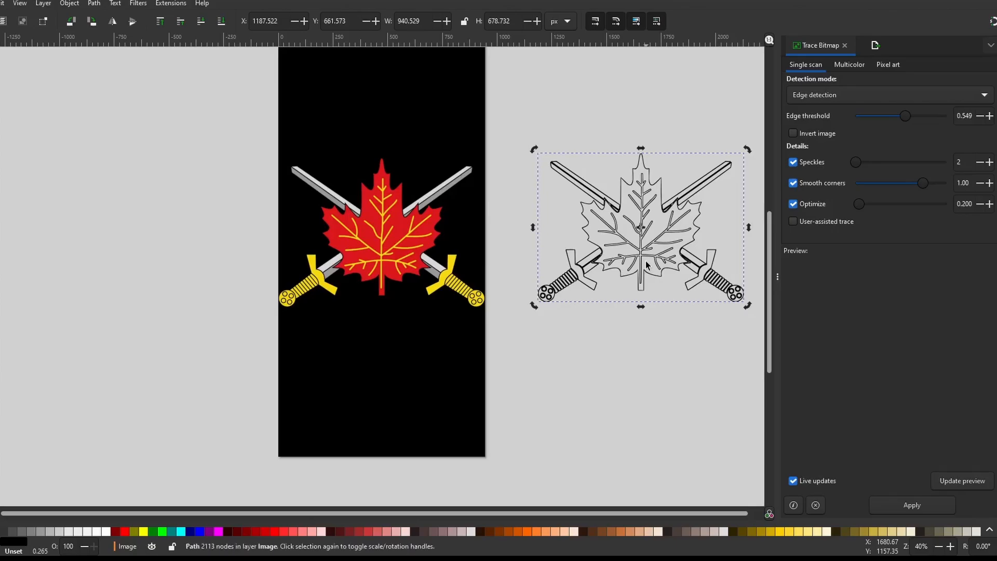
- Open the export settings for the traced emblem outline drawing
left_click(875, 45)
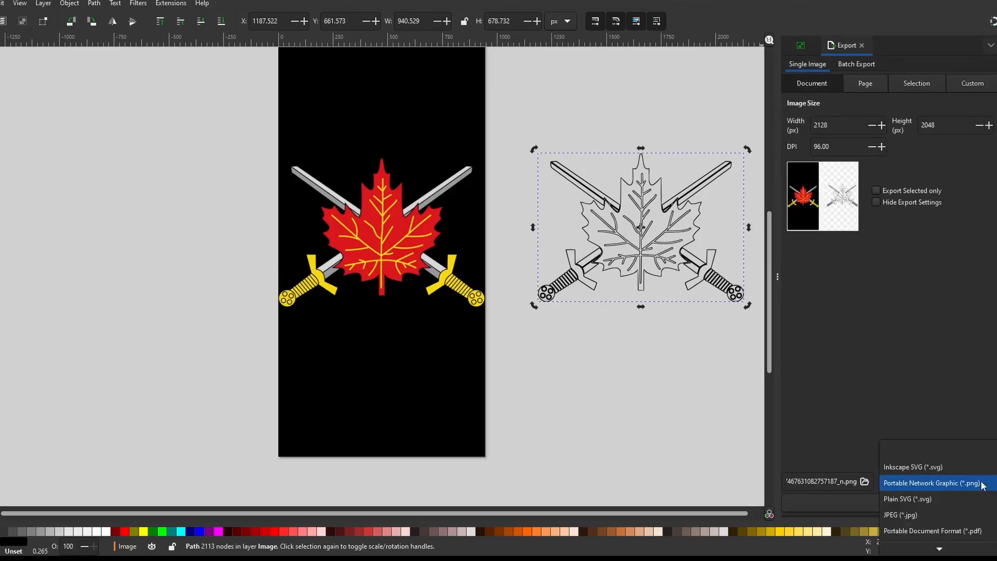
- Export the drawing as an Inkscape SVG (*.svg) file
left_click(915, 466)
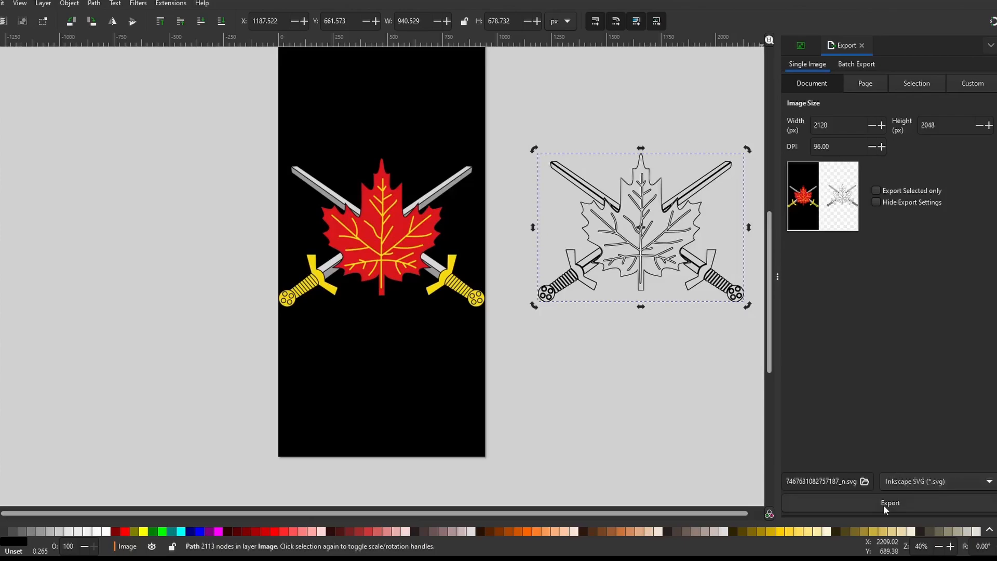
left_click(890, 503)
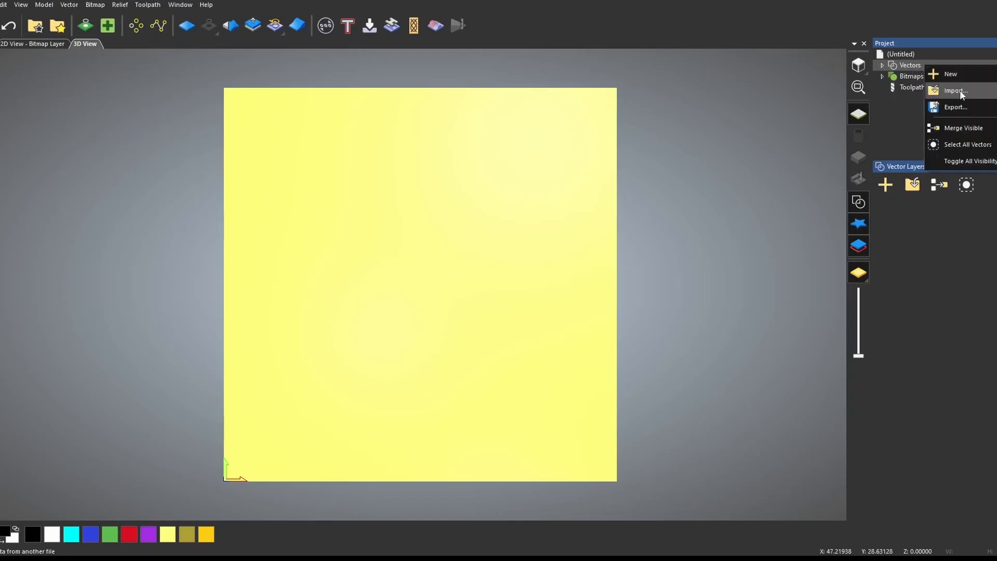
- Import the exported SVG into Vectors and dismiss the unsupported image-element warning
left_click(954, 91)
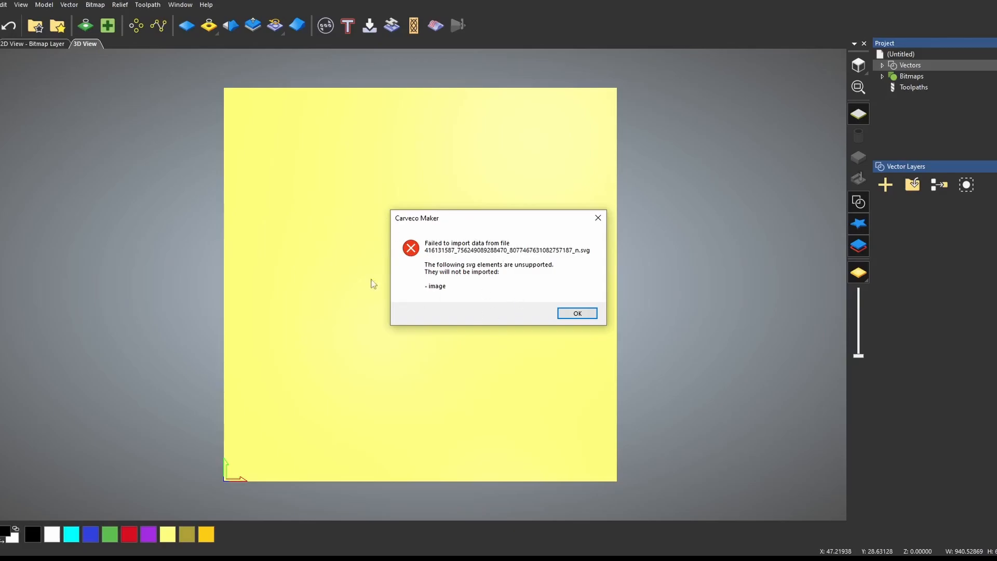
left_click(577, 313)
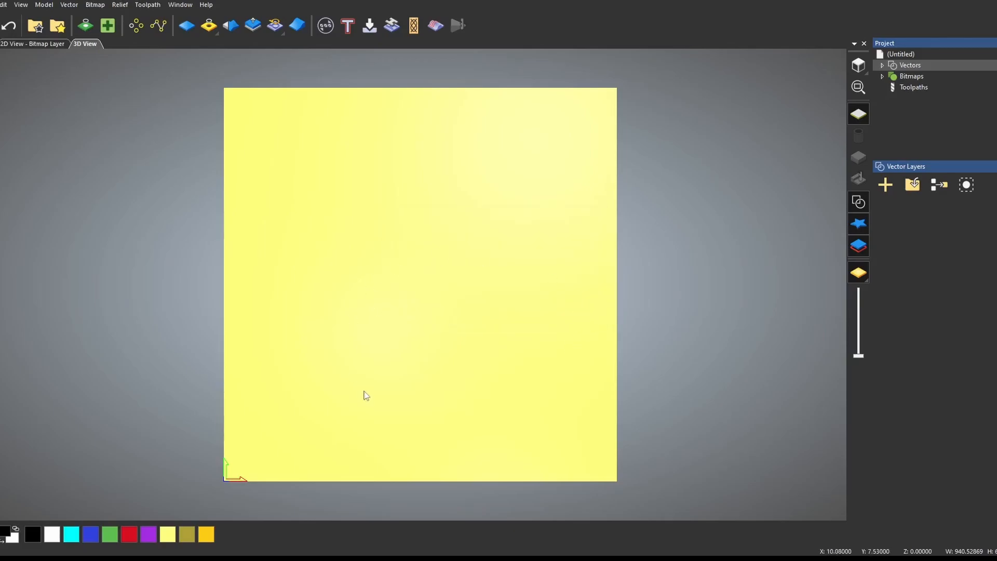
mouse_move(526, 326)
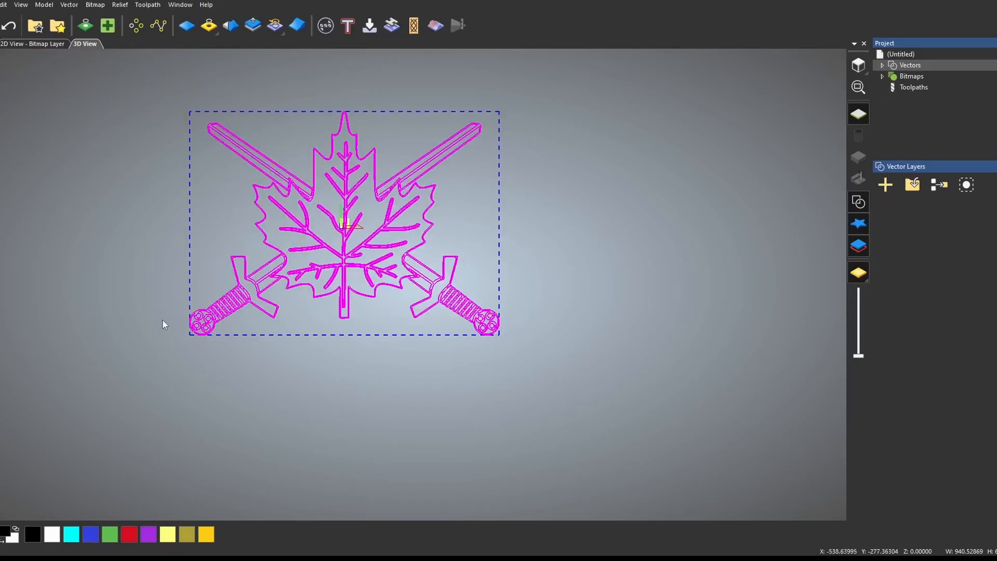
mouse_move(451, 248)
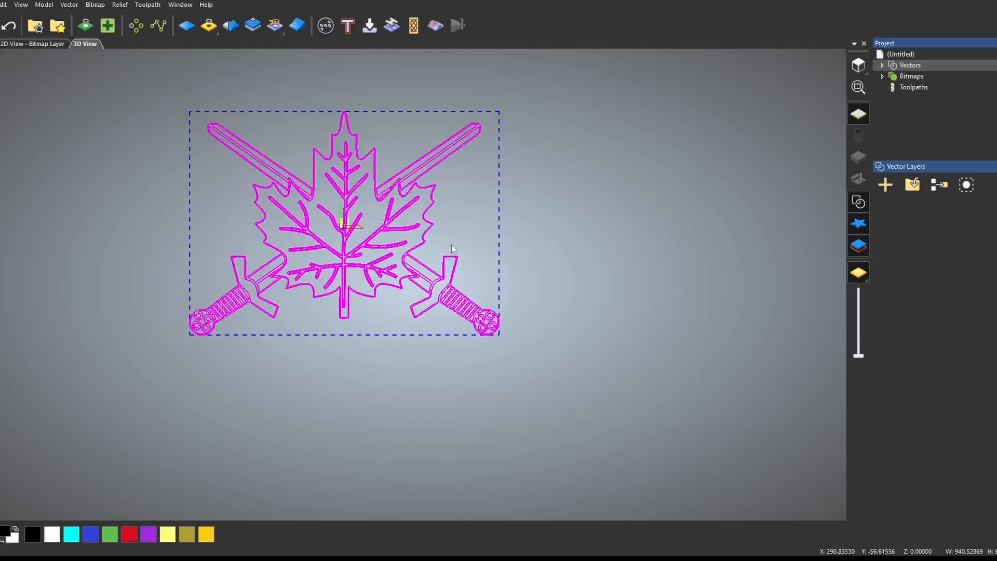